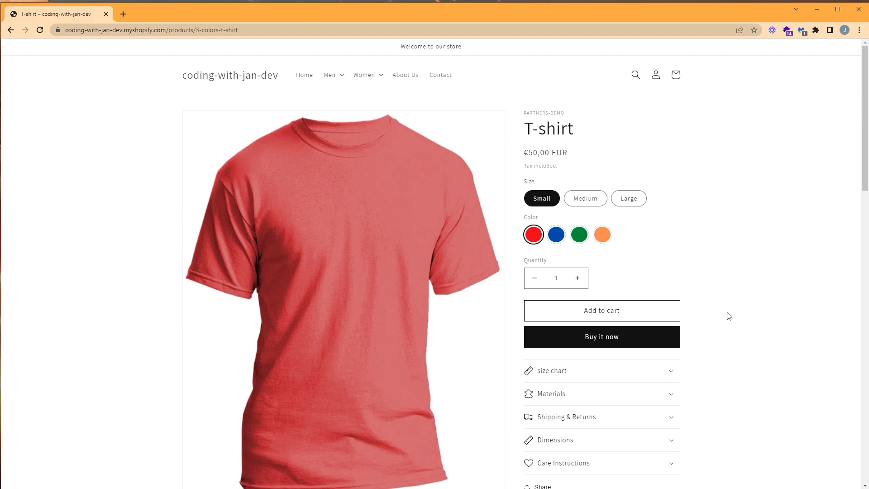
pyautogui.moveTo(726, 328)
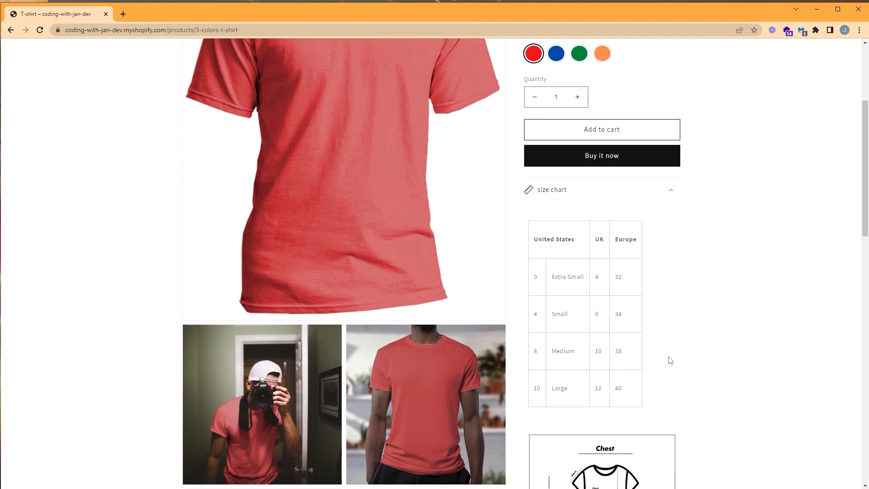
# Step: Check the existing size chart pop-up, then duplicate the Dawn theme
pyautogui.scroll(-3)
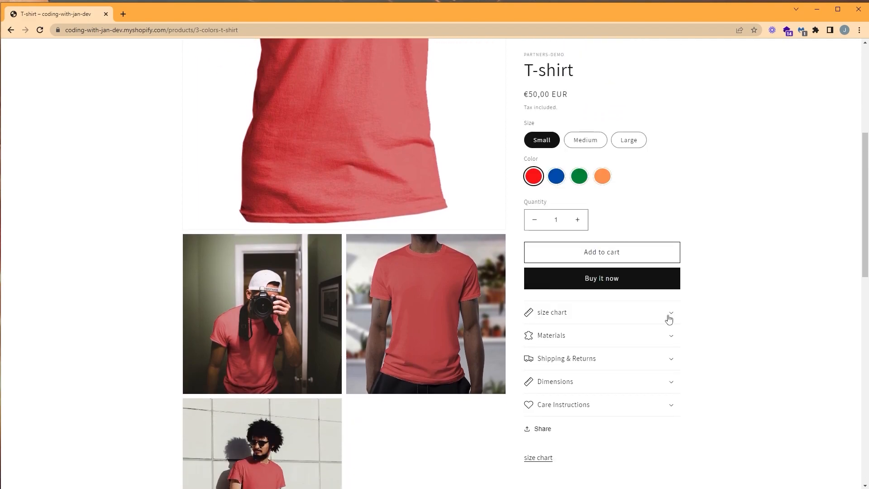
pyautogui.click(552, 312)
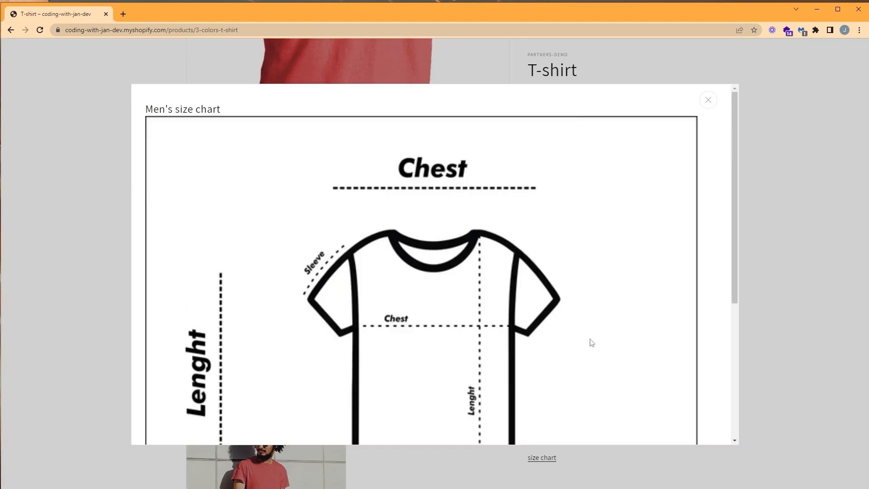
pyautogui.moveTo(568, 341)
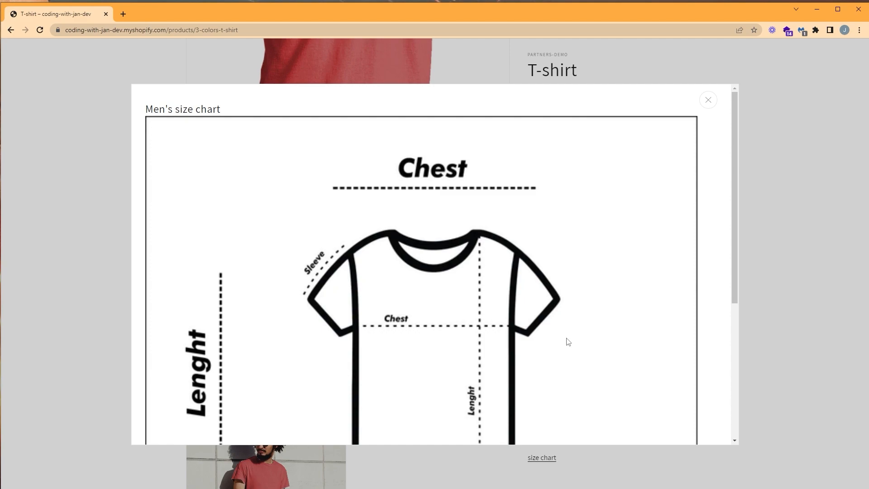
pyautogui.click(708, 100)
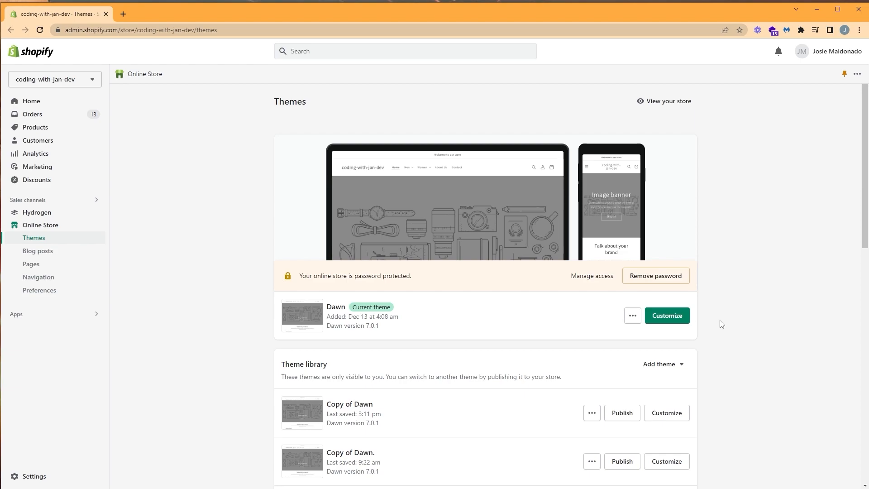
pyautogui.moveTo(645, 336)
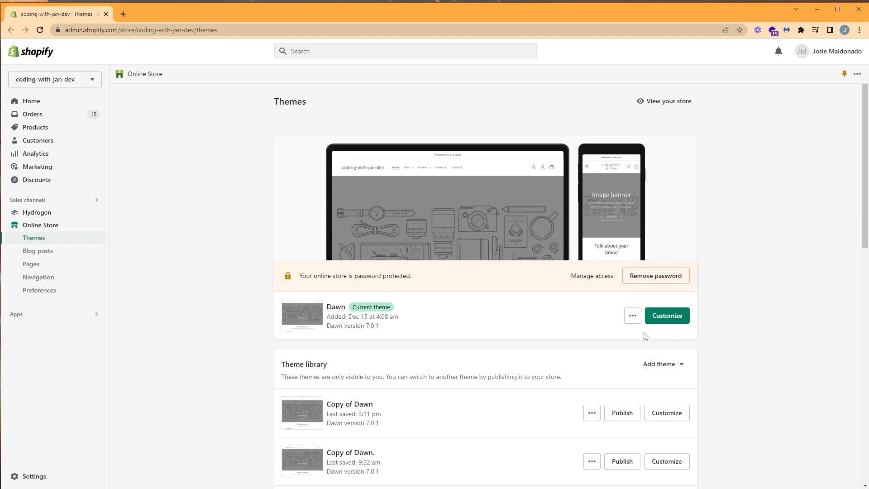
pyautogui.click(632, 315)
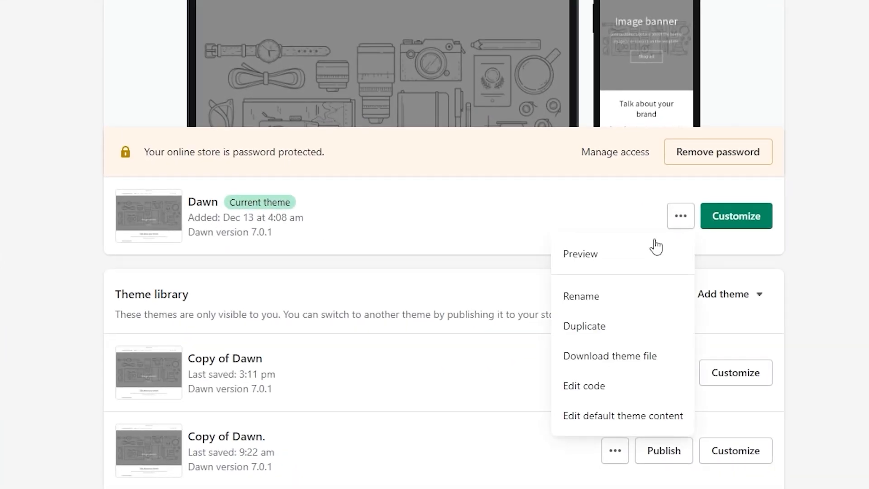
pyautogui.click(584, 326)
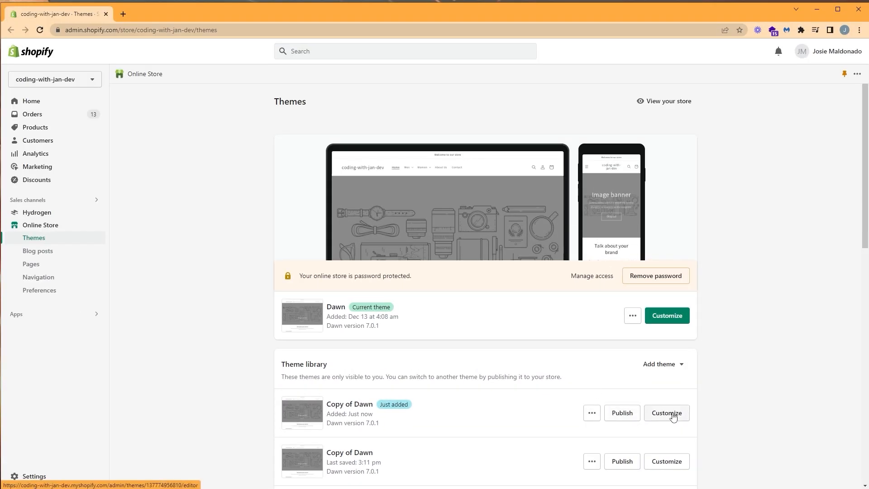
# Step: Customize Copy of Dawn, previewing the T-shirt product on the Default product template
pyautogui.click(666, 412)
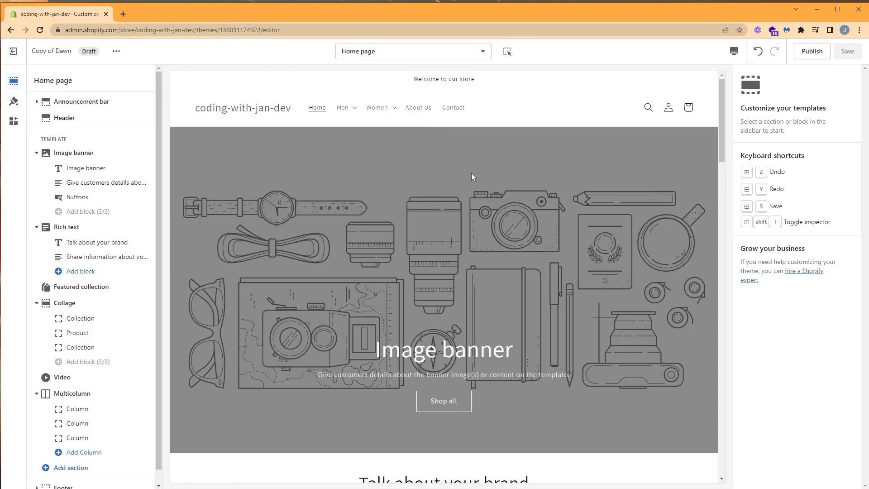
pyautogui.scroll(-3)
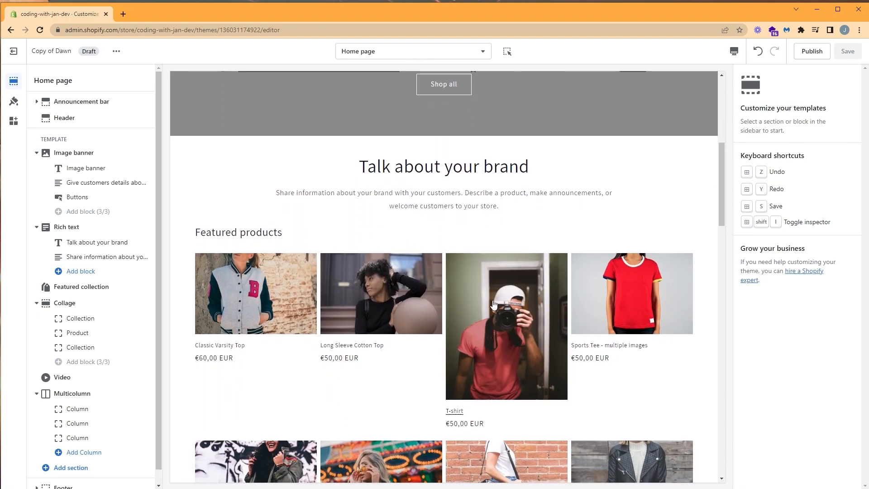
pyautogui.moveTo(494, 333)
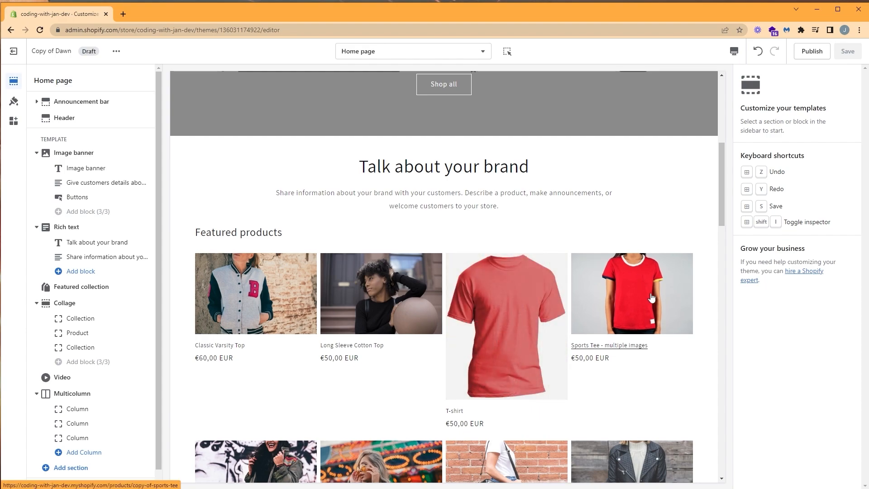
pyautogui.click(505, 326)
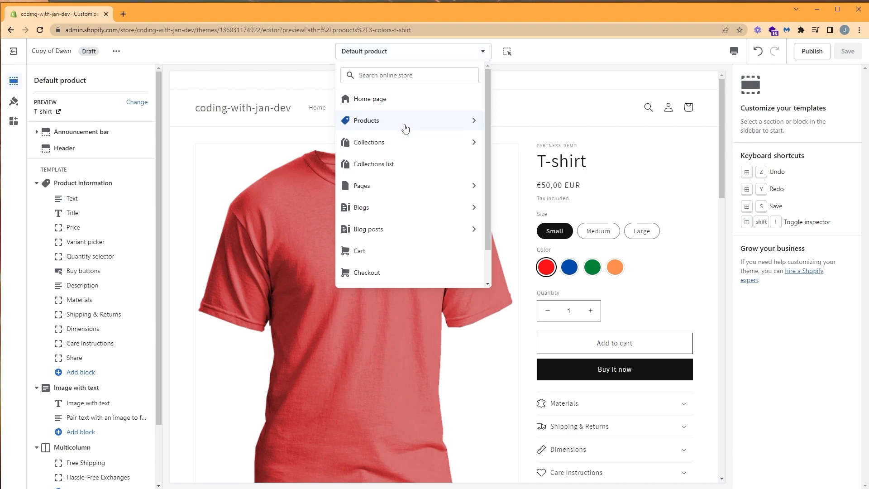
pyautogui.click(365, 120)
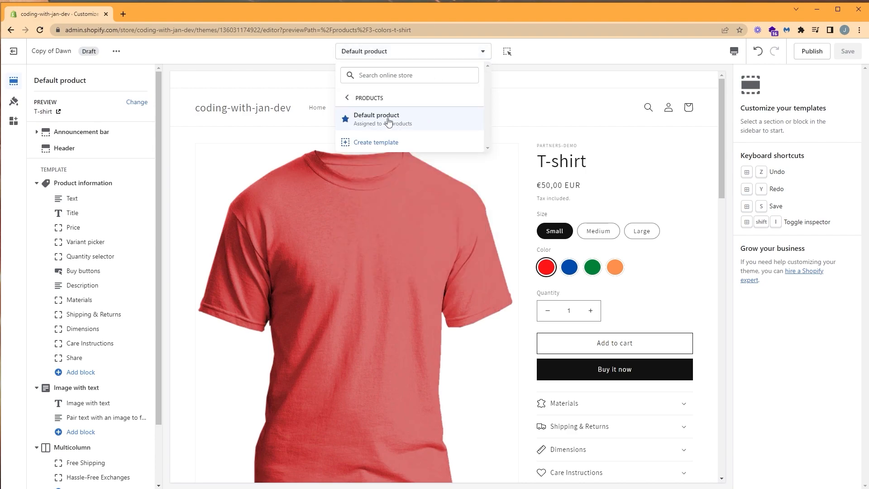
pyautogui.moveTo(435, 128)
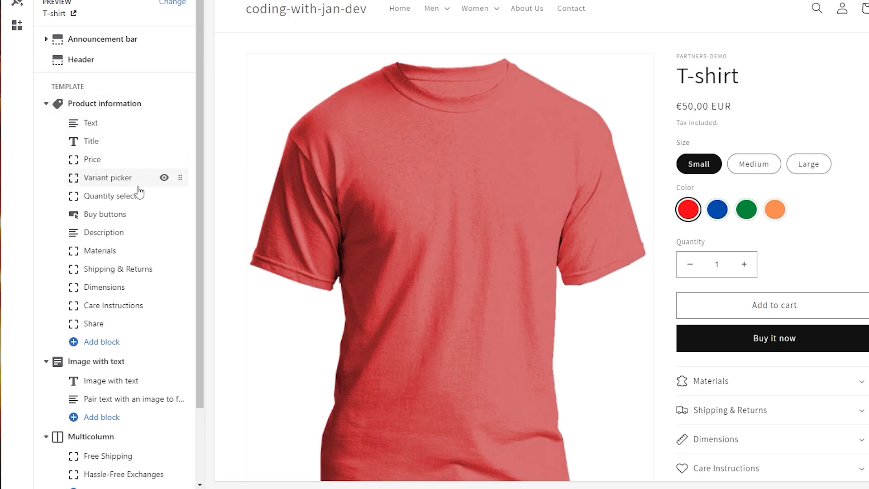
pyautogui.moveTo(53, 122)
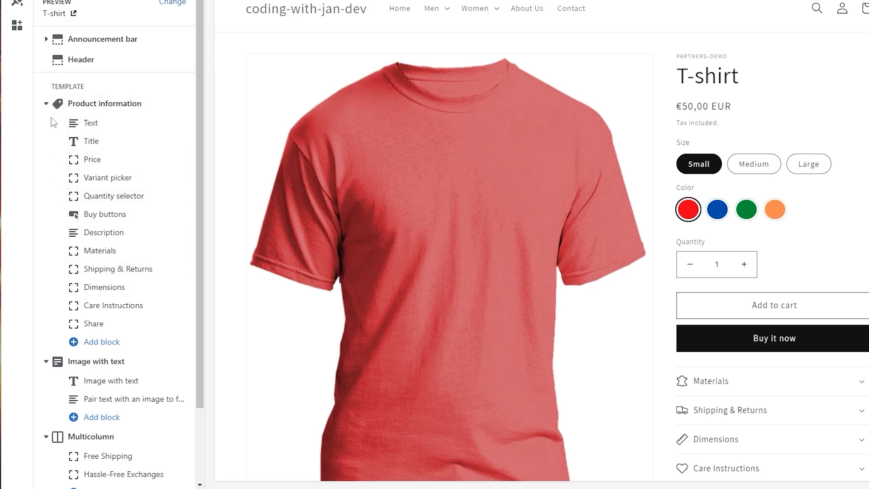
# Step: Add a Collapsible row block under Product information and open its settings
pyautogui.click(47, 104)
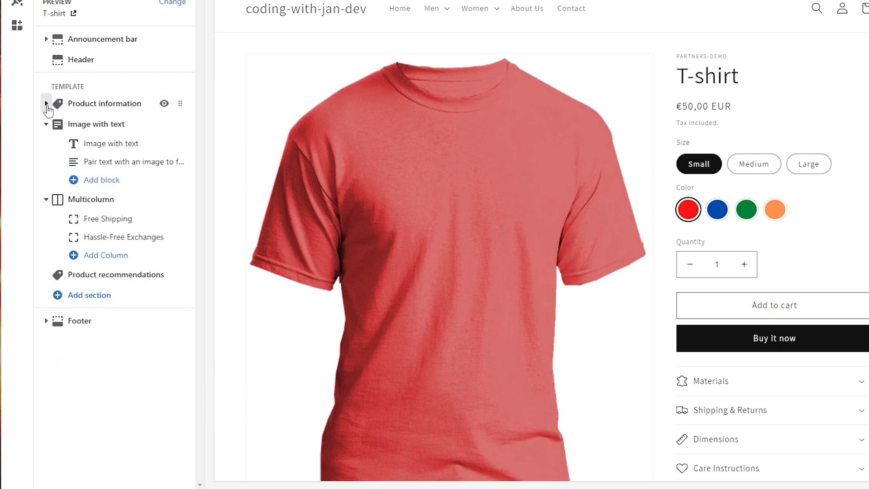
pyautogui.click(47, 103)
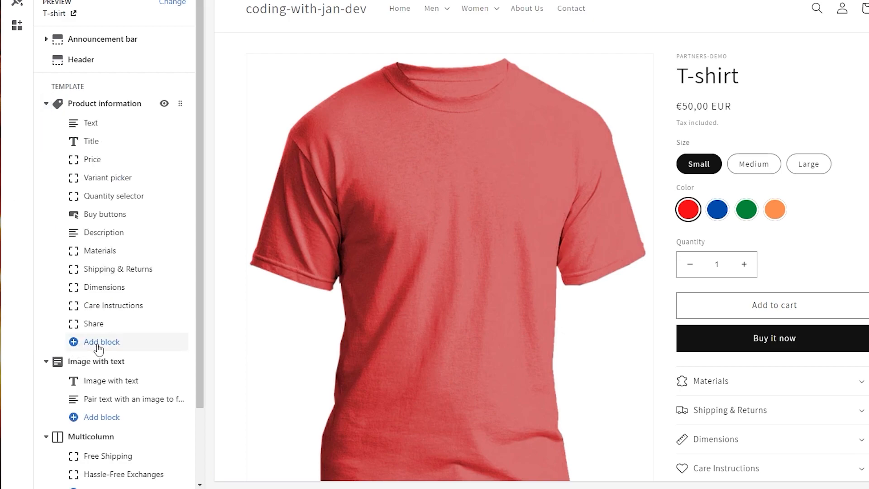
pyautogui.click(101, 341)
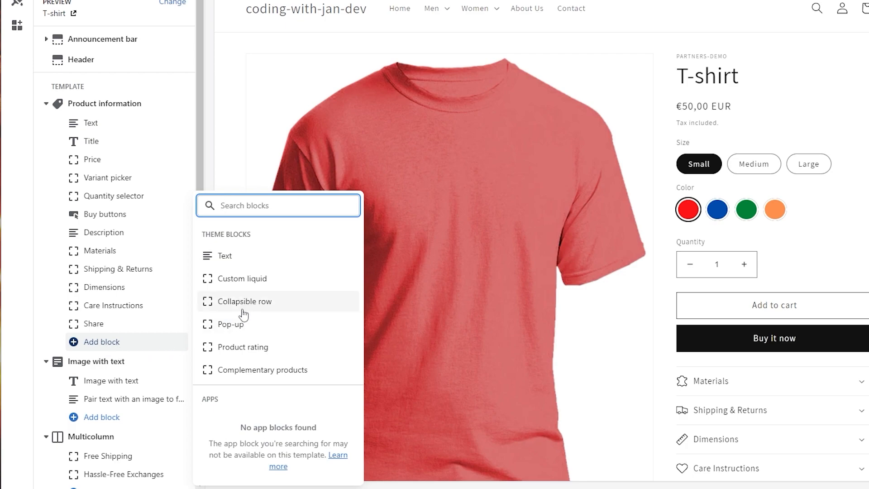
pyautogui.click(244, 301)
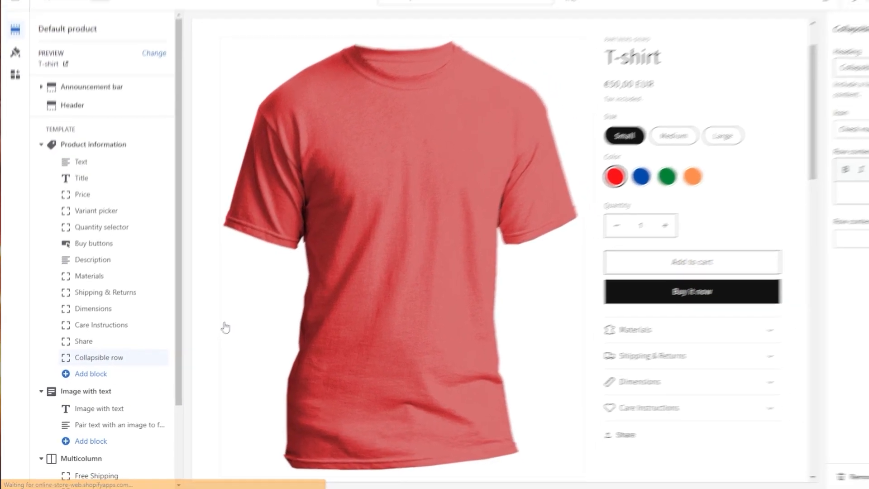
pyautogui.click(99, 357)
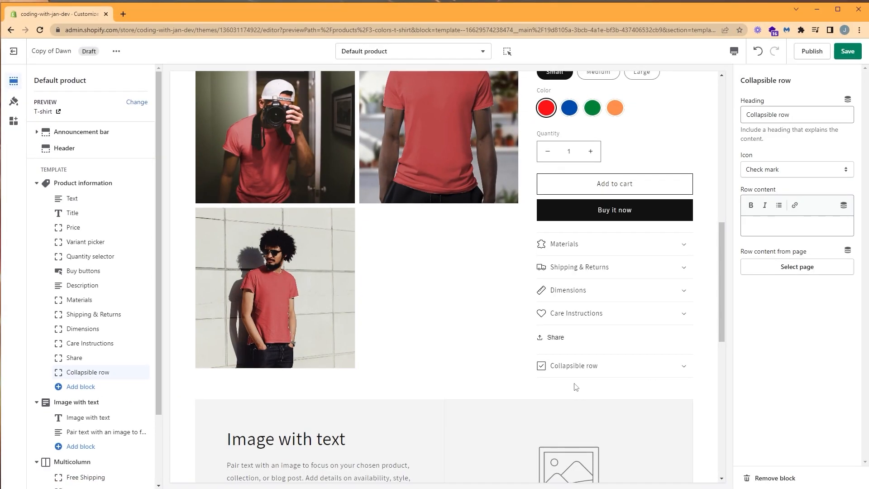
pyautogui.moveTo(633, 386)
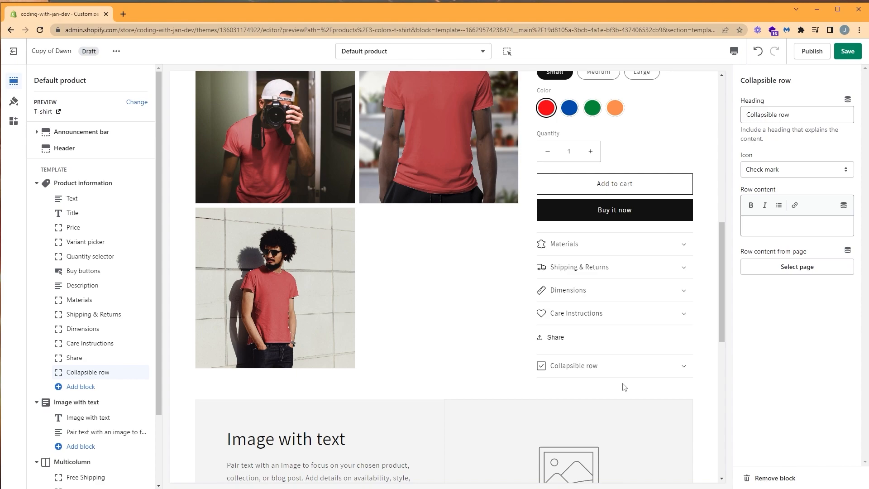
pyautogui.moveTo(123, 383)
pyautogui.write('s')
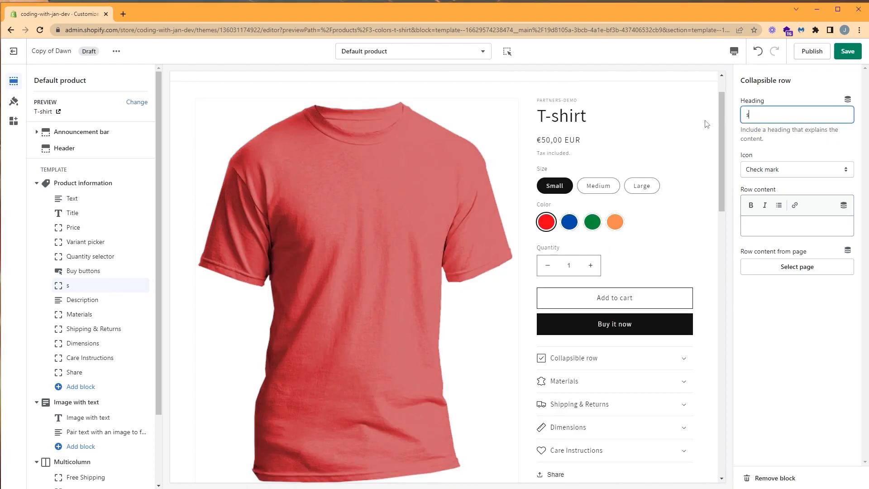
# Step: Set the collapsible row's heading to 'size chart' and its icon to Ruler
pyautogui.write('ize chart')
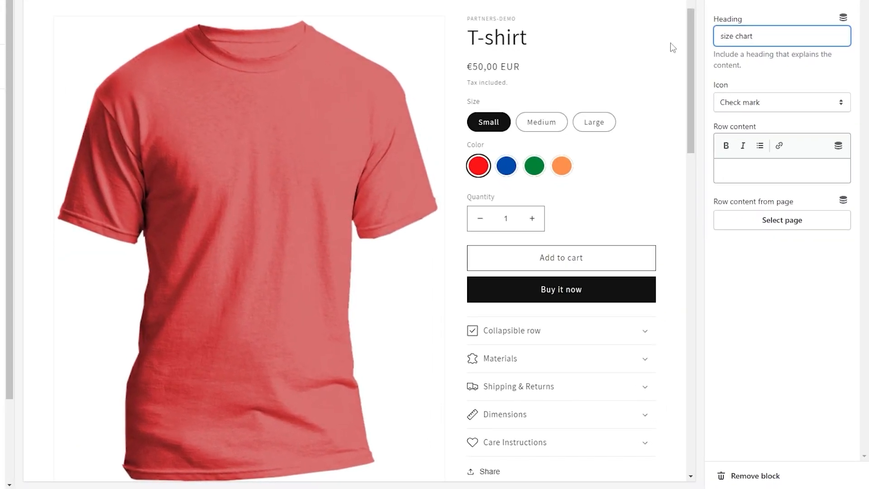
pyautogui.click(780, 102)
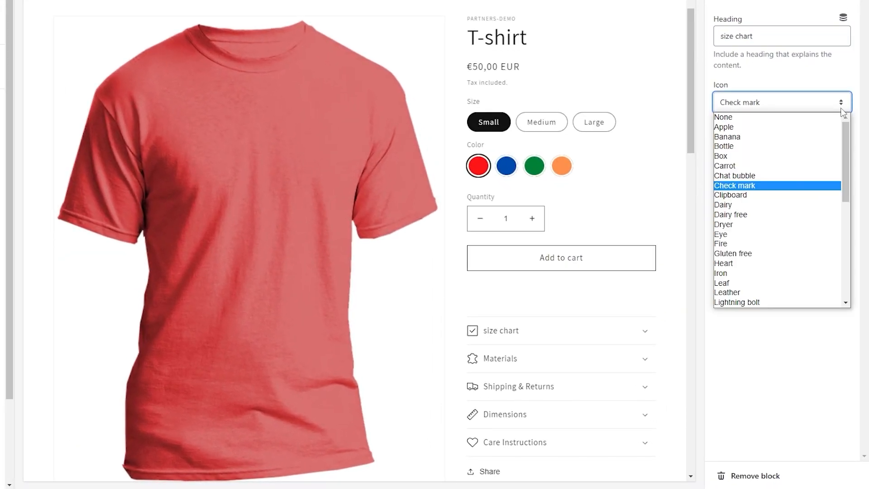
pyautogui.scroll(-3)
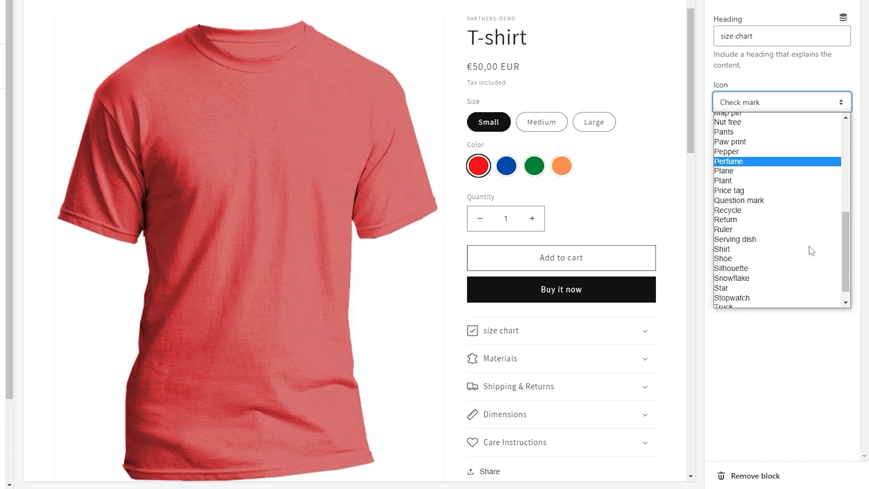
pyautogui.click(723, 229)
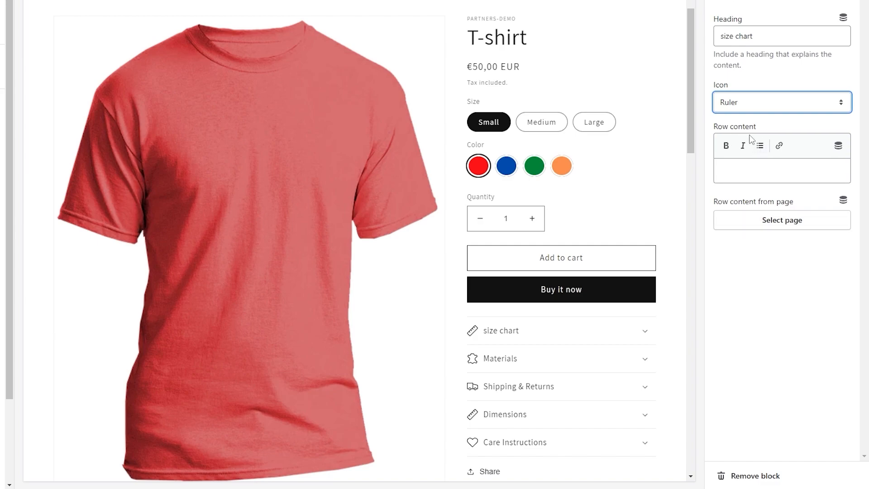
pyautogui.moveTo(713, 135)
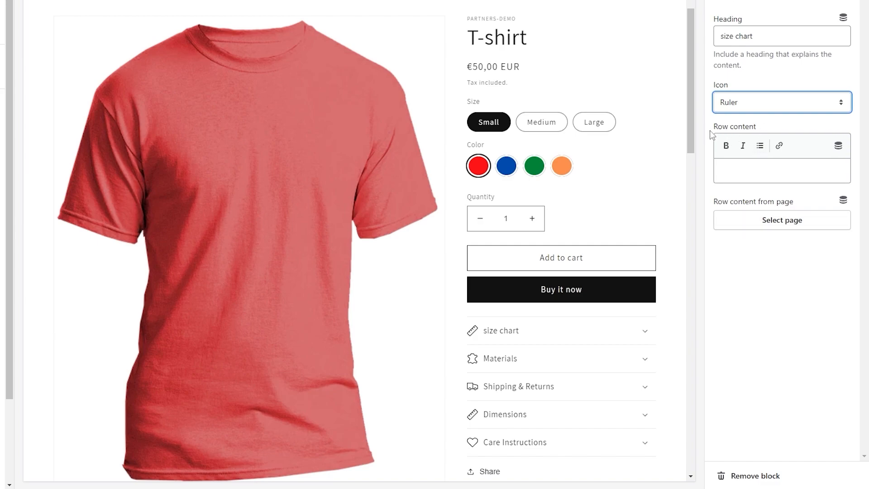
pyautogui.moveTo(745, 133)
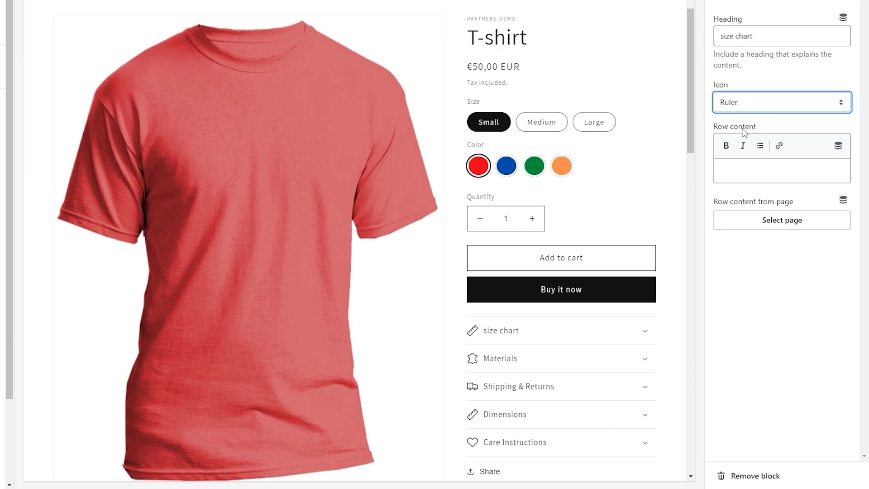
pyautogui.moveTo(726, 212)
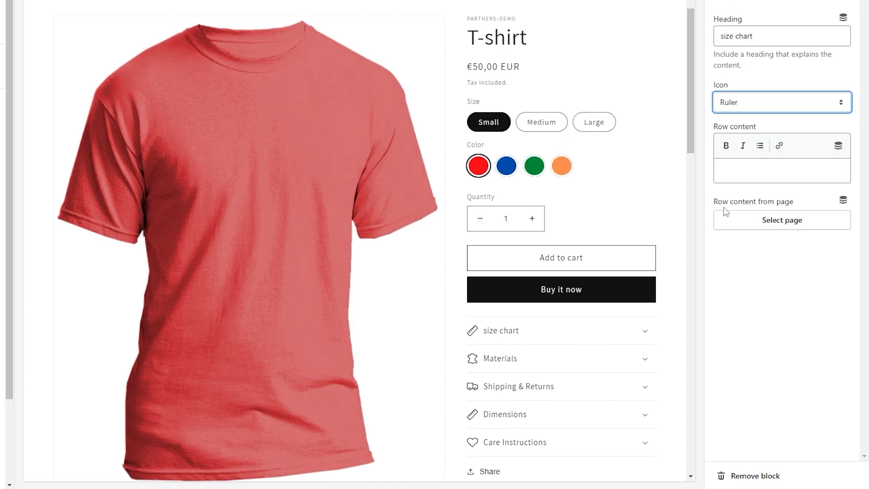
pyautogui.moveTo(786, 207)
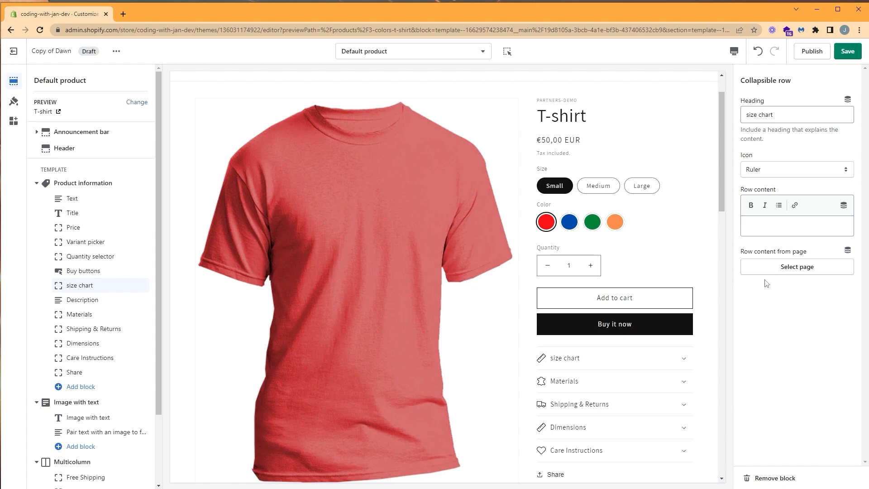
pyautogui.moveTo(831, 66)
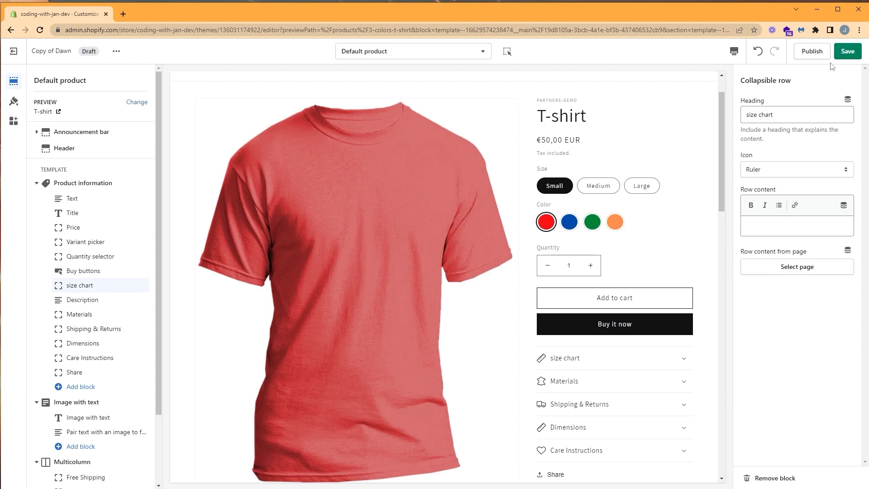
# Step: Save the theme edits and open the admin's Online Store Pages list
pyautogui.click(847, 51)
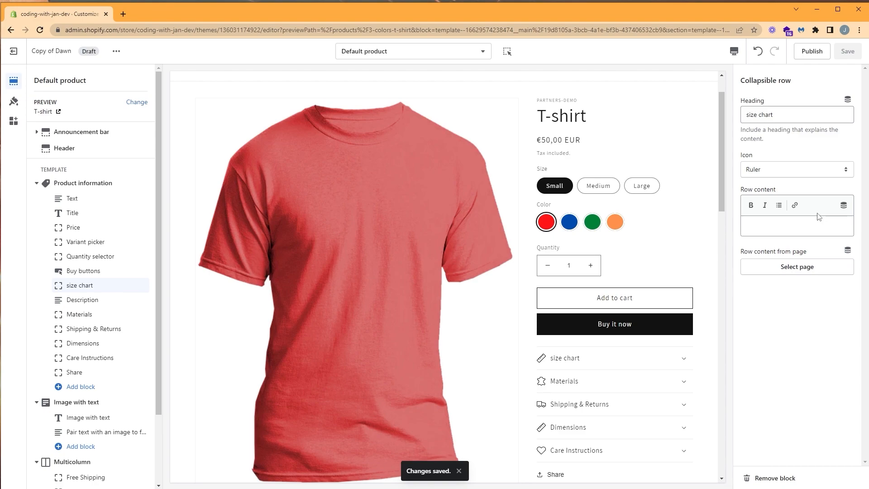
pyautogui.click(165, 13)
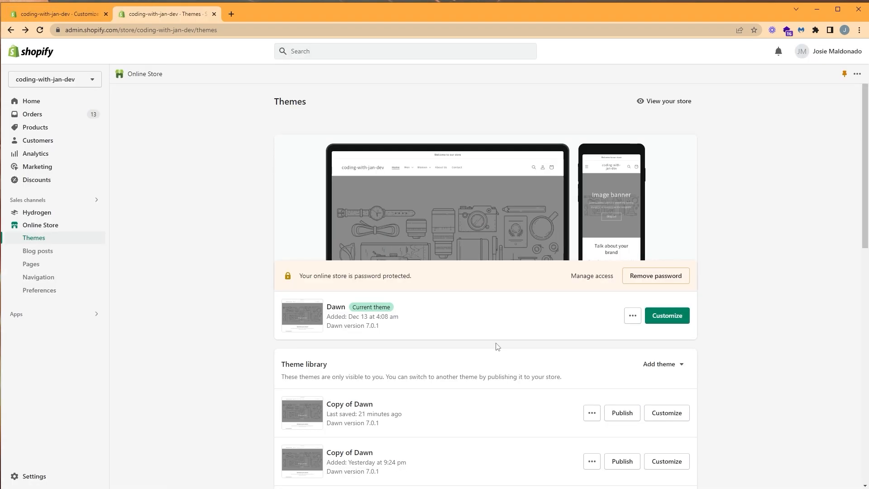
pyautogui.click(32, 264)
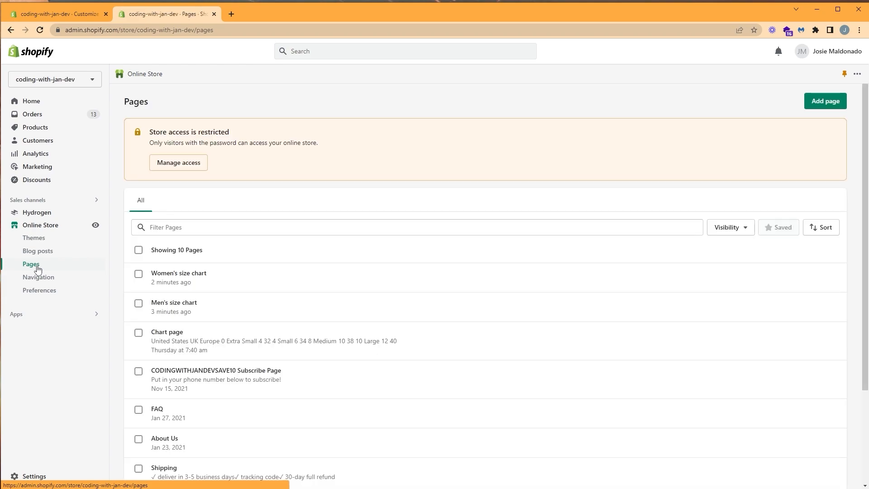
pyautogui.moveTo(247, 286)
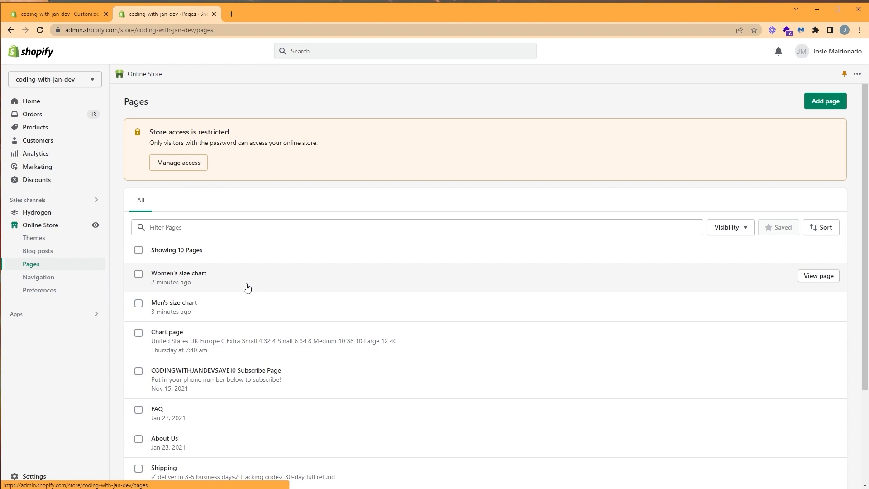
pyautogui.moveTo(178, 308)
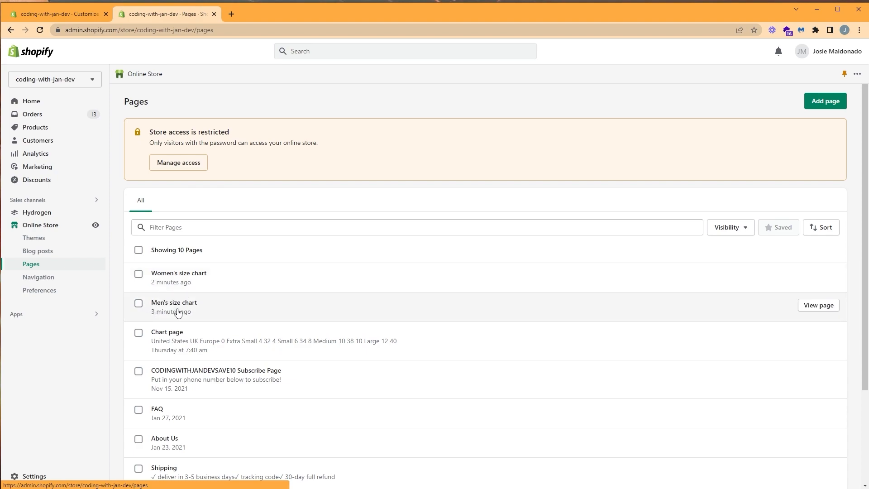
pyautogui.moveTo(196, 284)
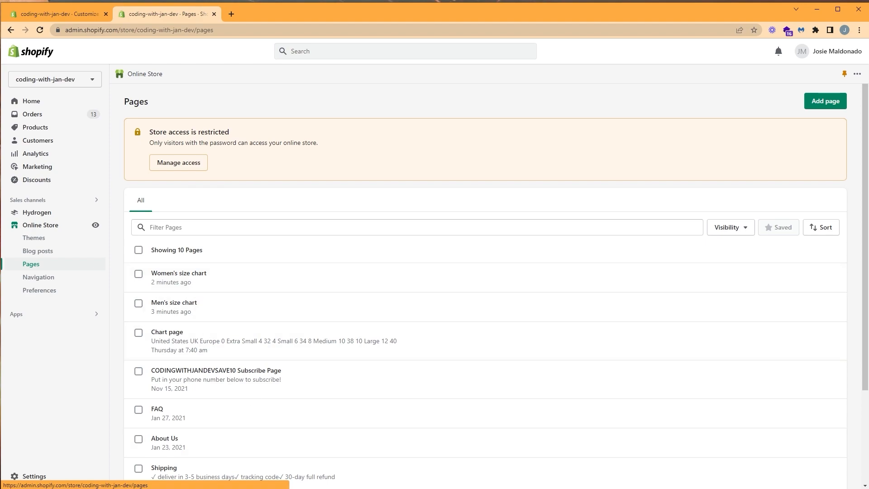
pyautogui.moveTo(343, 443)
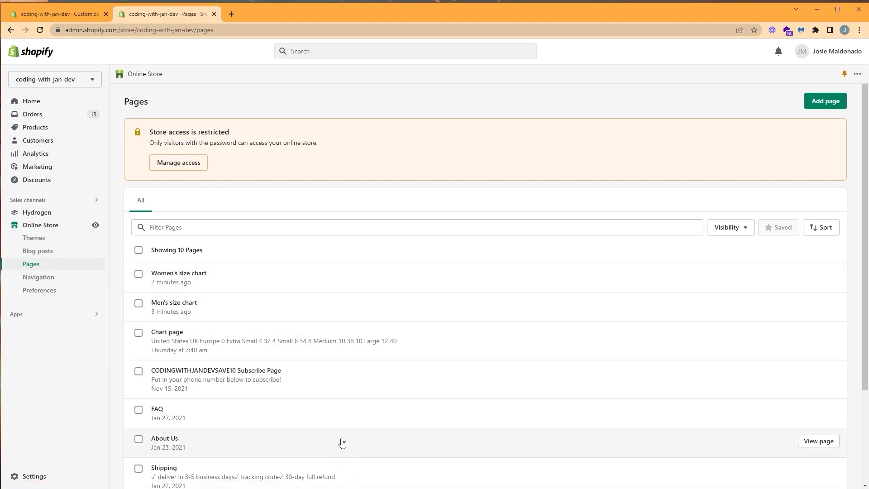
pyautogui.moveTo(346, 423)
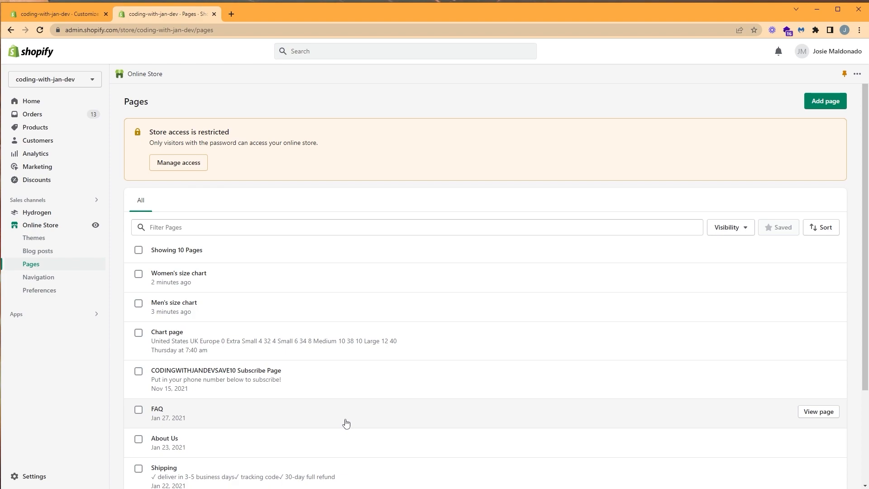
pyautogui.moveTo(825, 101)
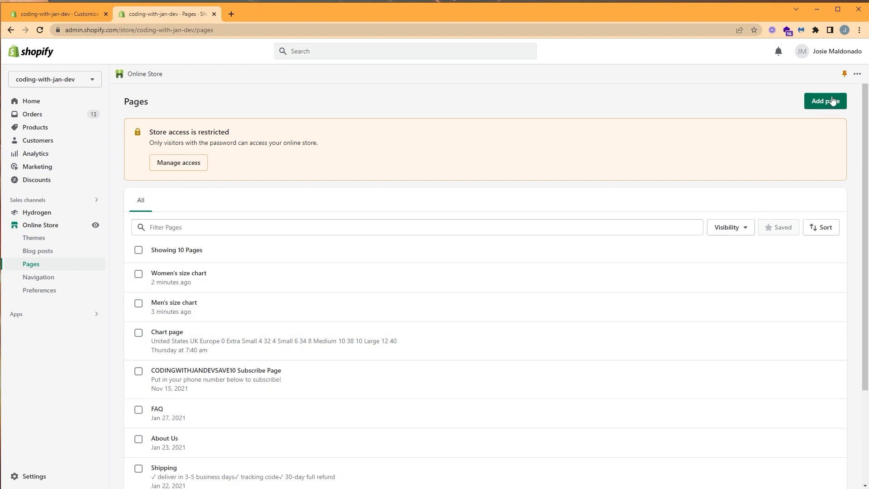
# Step: Start a new page titled 'size chart' and insert a table into its content
pyautogui.click(825, 101)
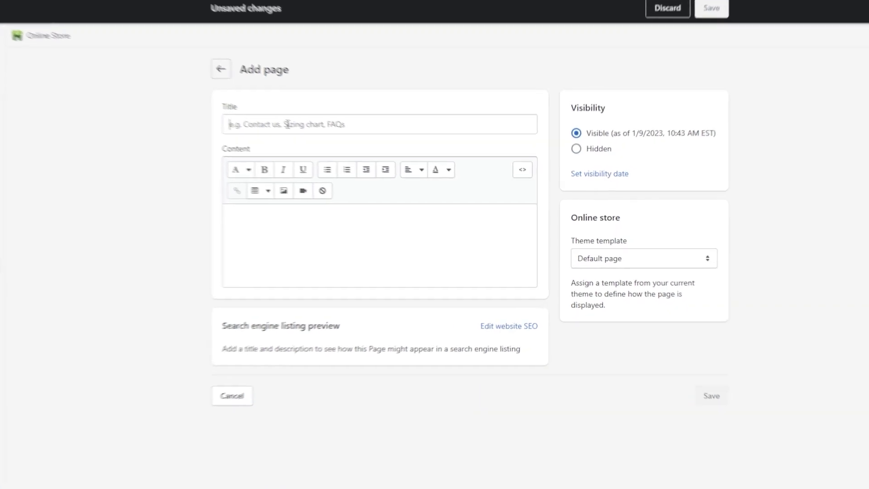
pyautogui.write('size c')
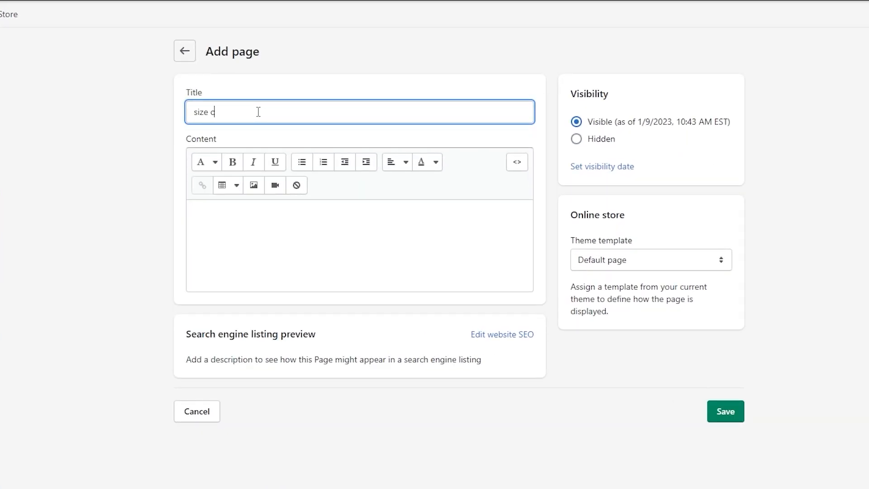
pyautogui.write('hart')
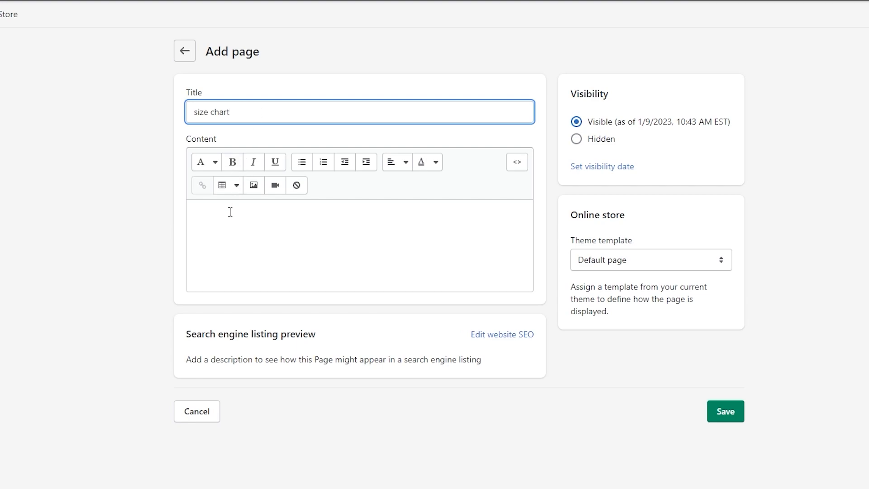
pyautogui.moveTo(222, 184)
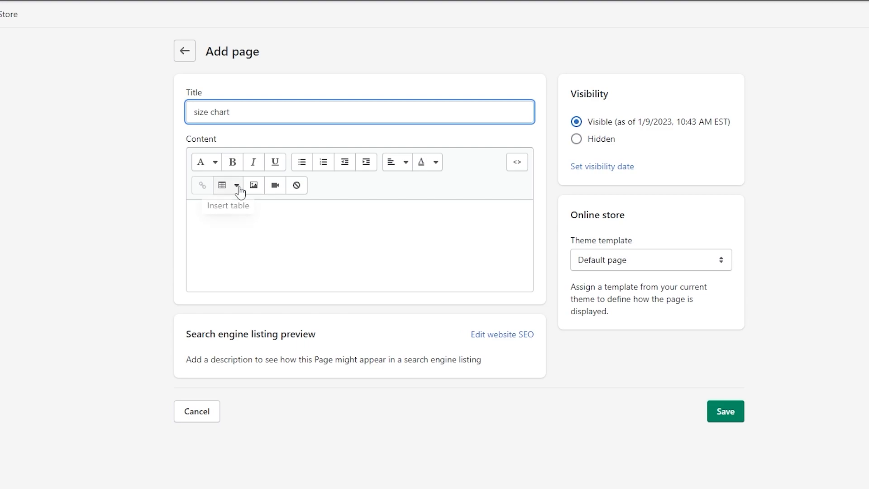
pyautogui.click(236, 185)
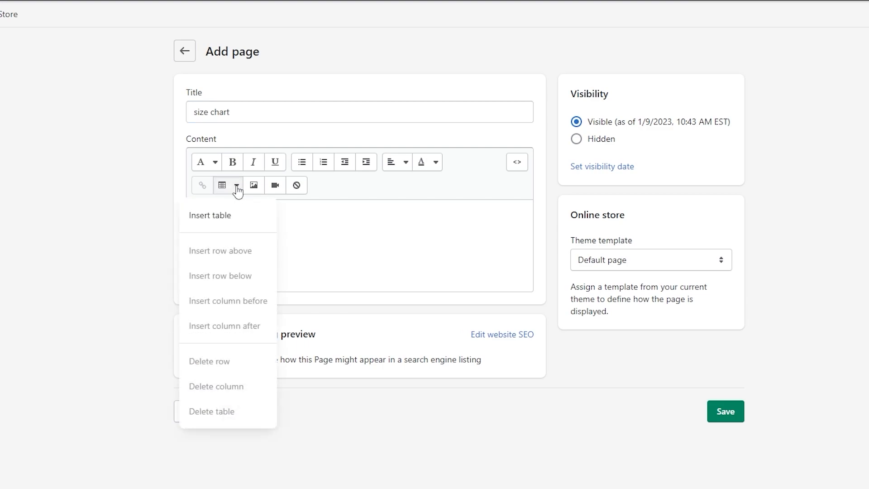
pyautogui.click(209, 215)
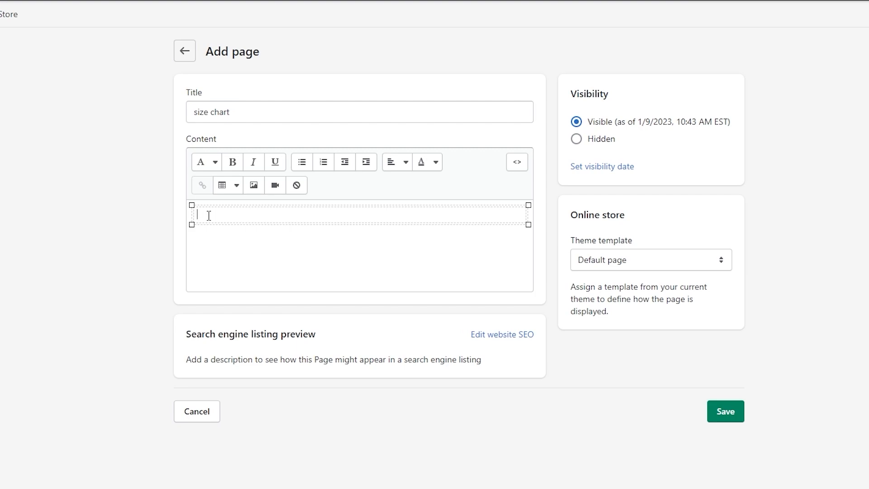
pyautogui.moveTo(227, 185)
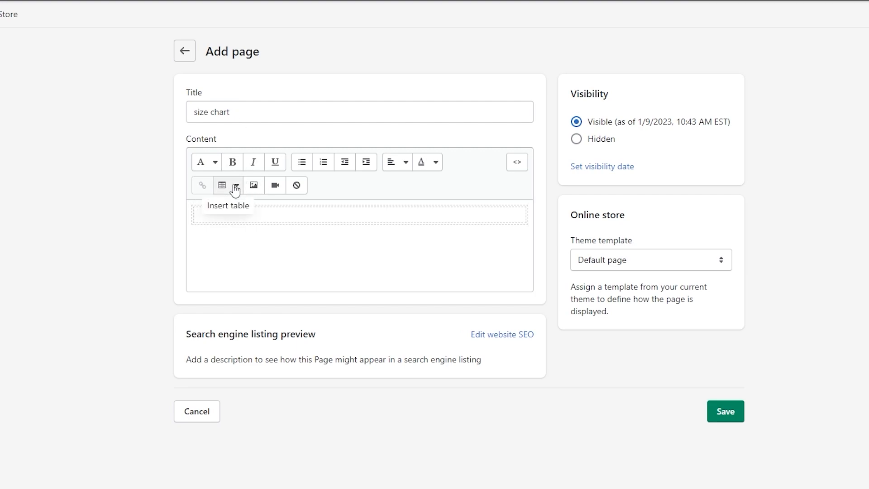
pyautogui.click(235, 185)
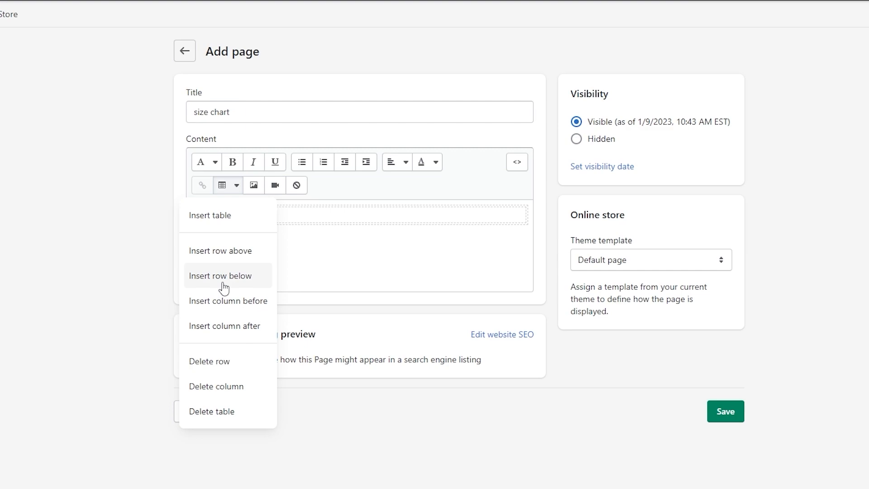
pyautogui.moveTo(230, 268)
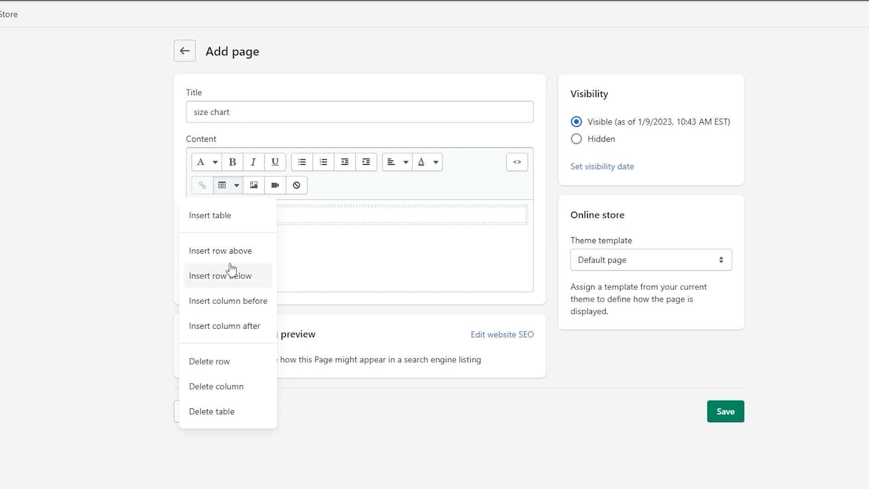
pyautogui.moveTo(377, 267)
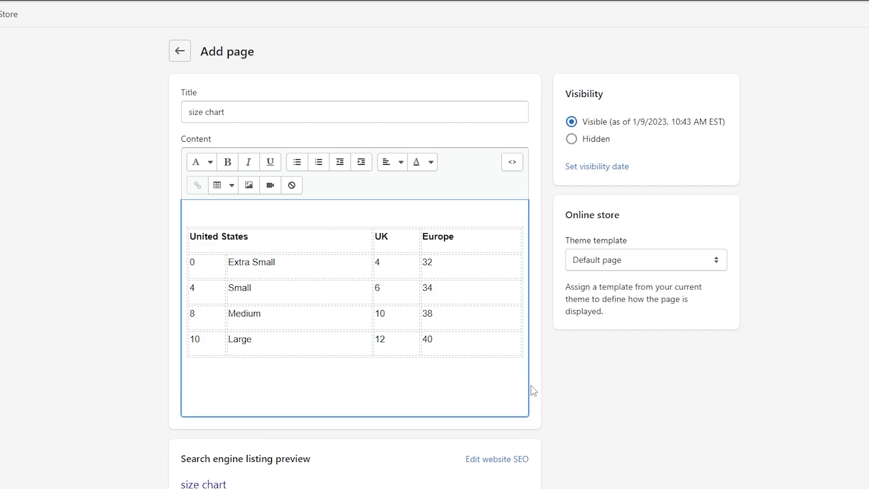
pyautogui.moveTo(228, 385)
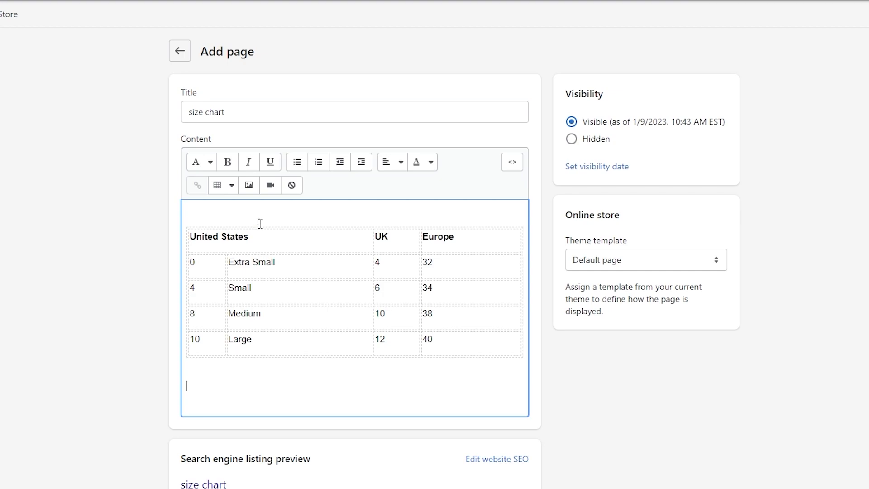
pyautogui.moveTo(249, 185)
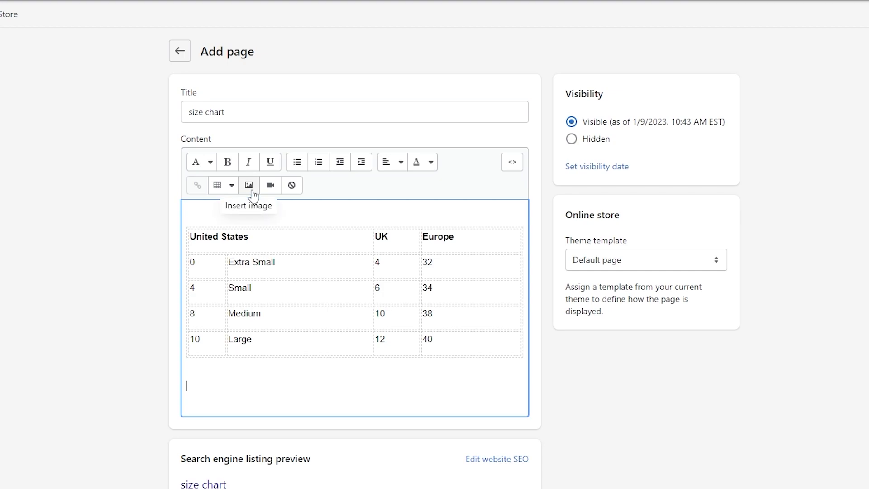
# Step: Insert the T-shirt measurement image at Banner (600px) size and save the page
pyautogui.click(250, 185)
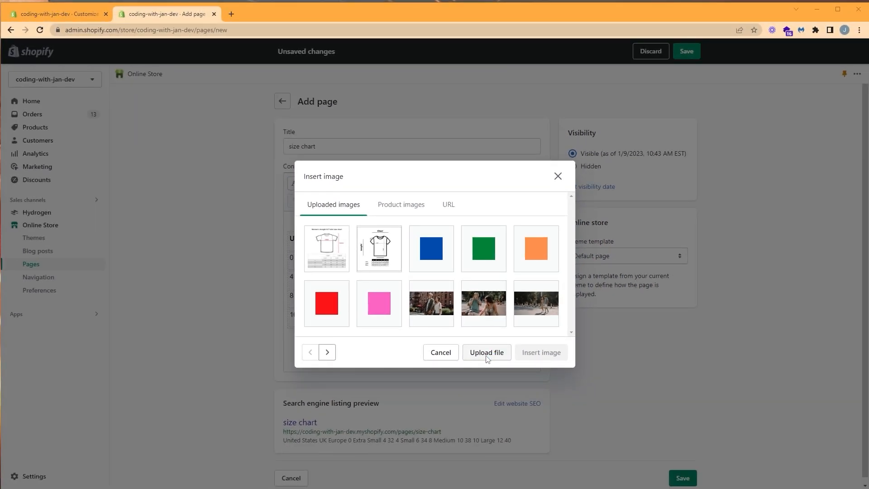
pyautogui.click(486, 352)
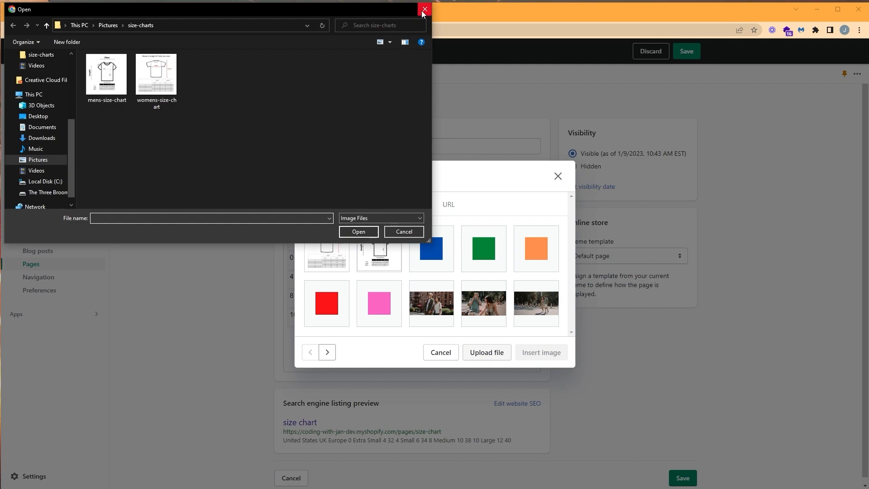
pyautogui.click(424, 10)
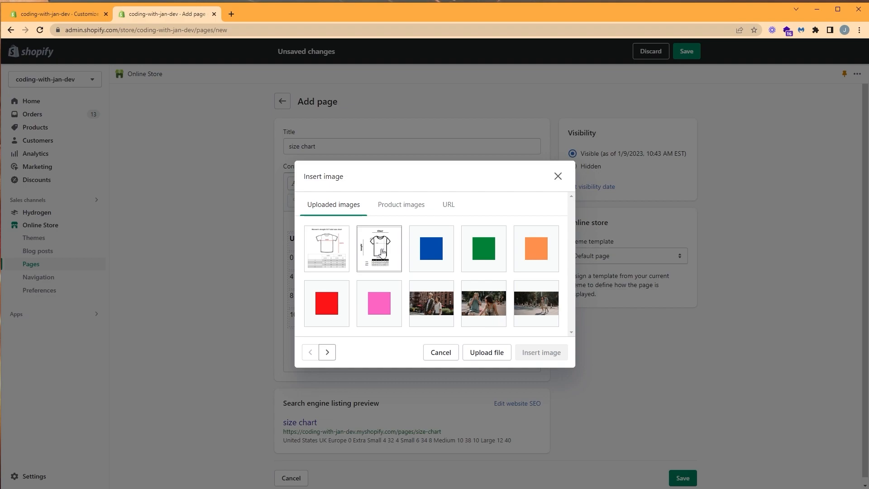
pyautogui.click(378, 249)
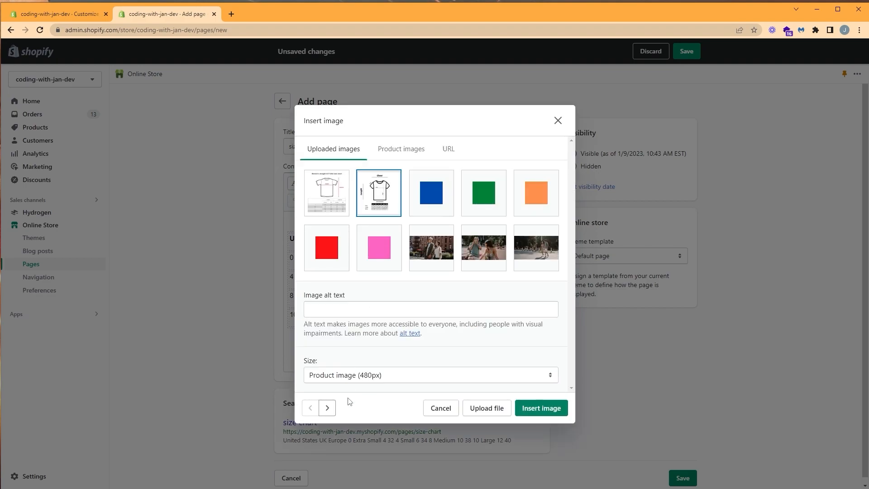
pyautogui.moveTo(548, 378)
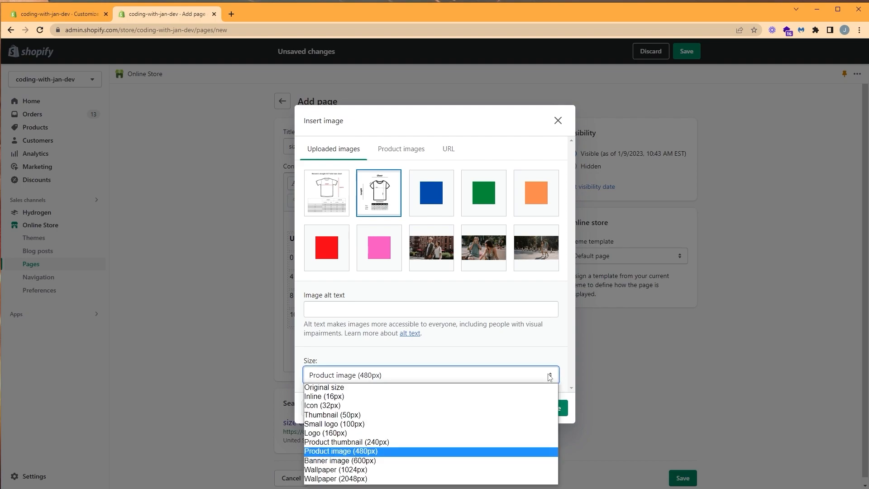
pyautogui.moveTo(403, 458)
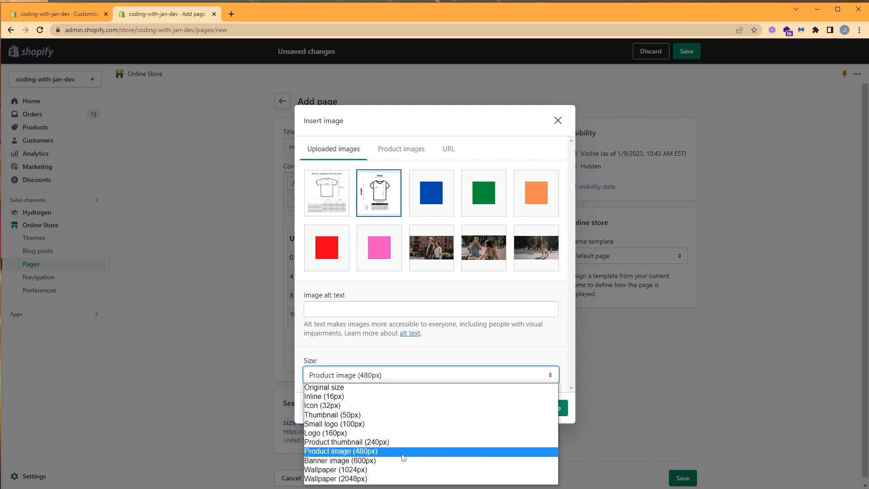
pyautogui.moveTo(396, 461)
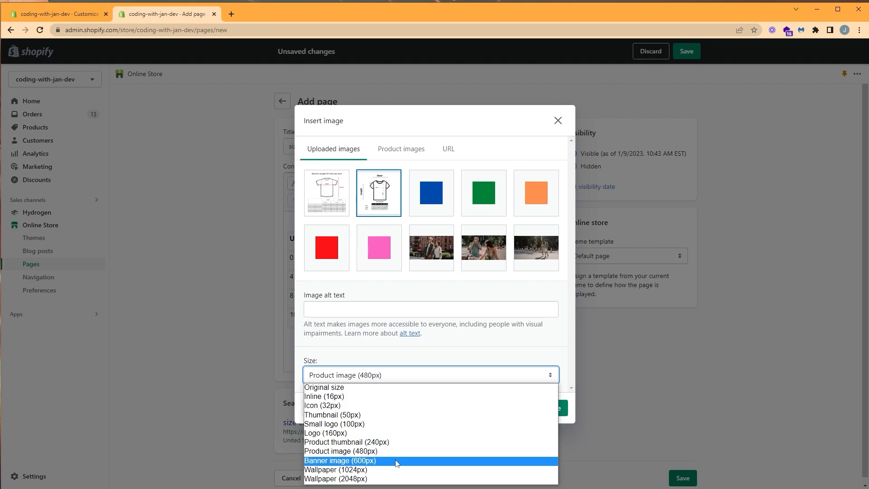
pyautogui.click(340, 461)
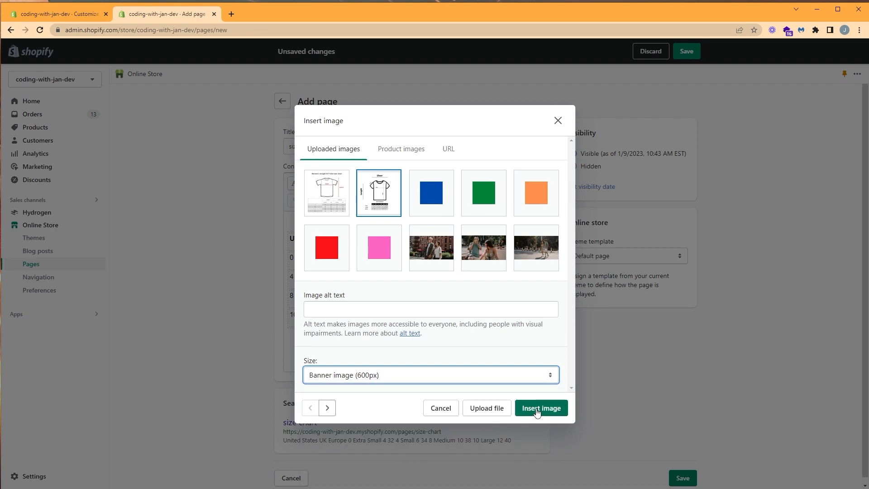
pyautogui.click(540, 407)
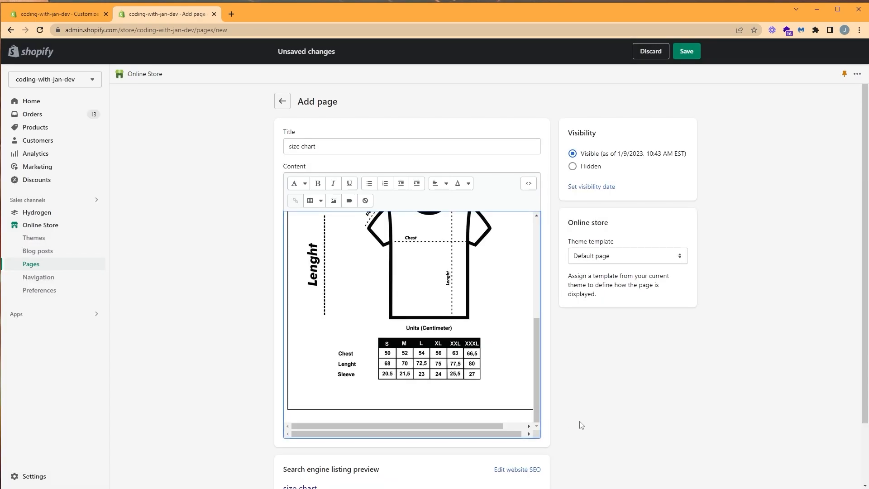
pyautogui.click(686, 51)
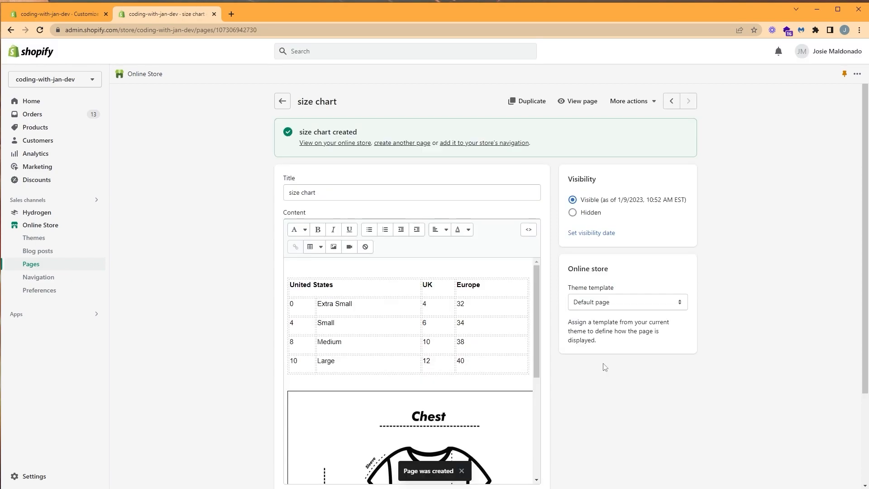
# Step: Fill the size chart row from the 'size chart' page, save, and expand the row
pyautogui.click(58, 14)
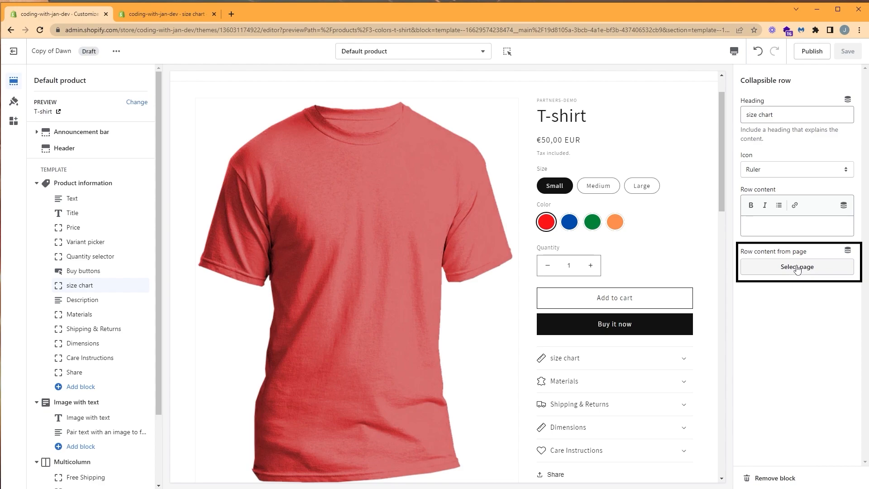
pyautogui.click(797, 267)
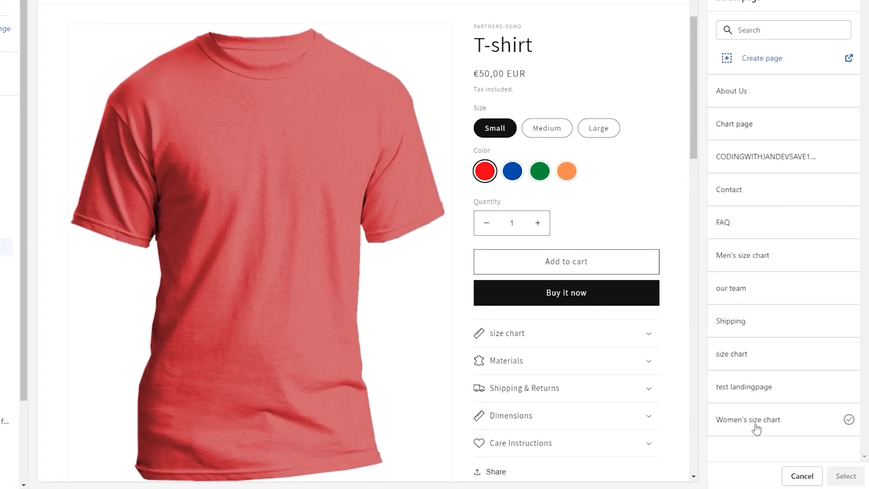
pyautogui.click(744, 386)
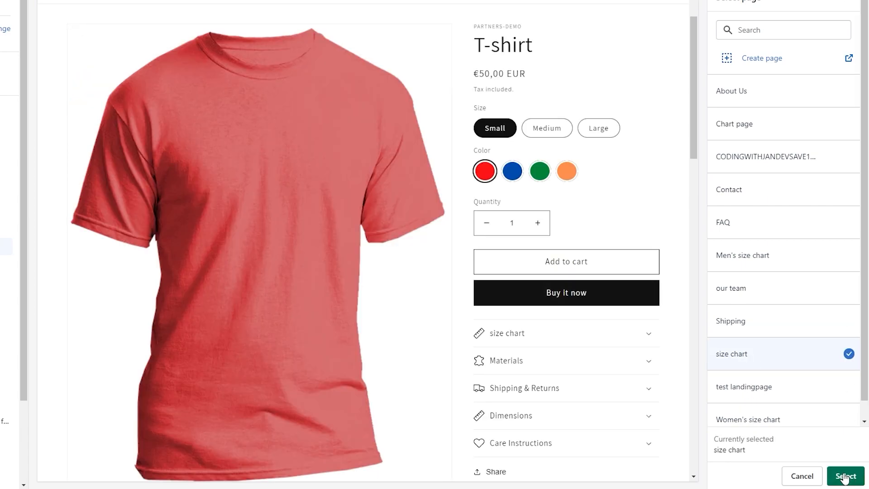
pyautogui.click(844, 476)
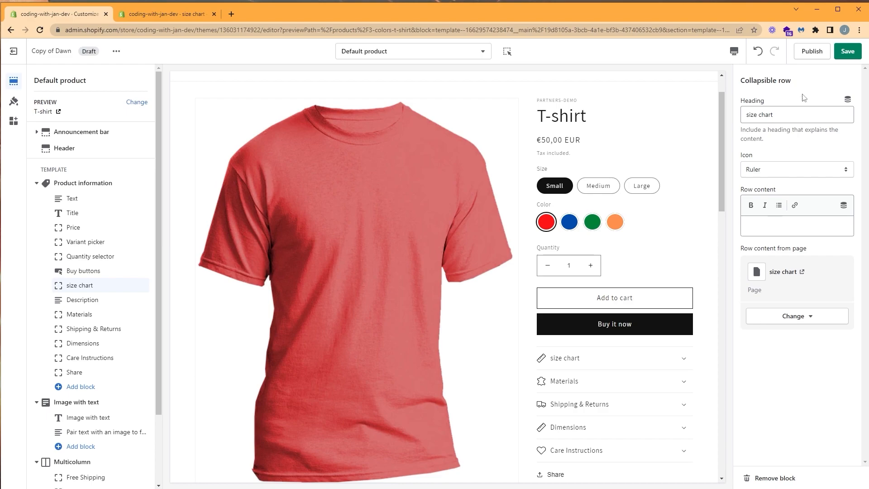
pyautogui.click(847, 51)
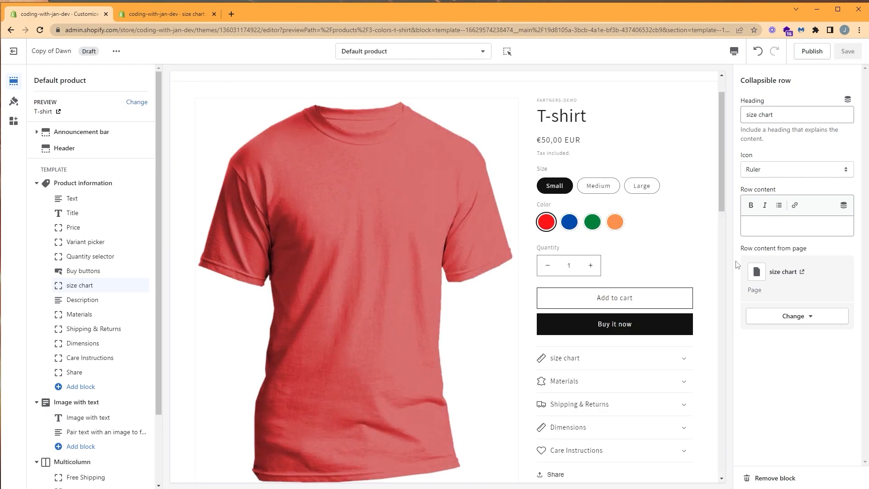
pyautogui.click(684, 358)
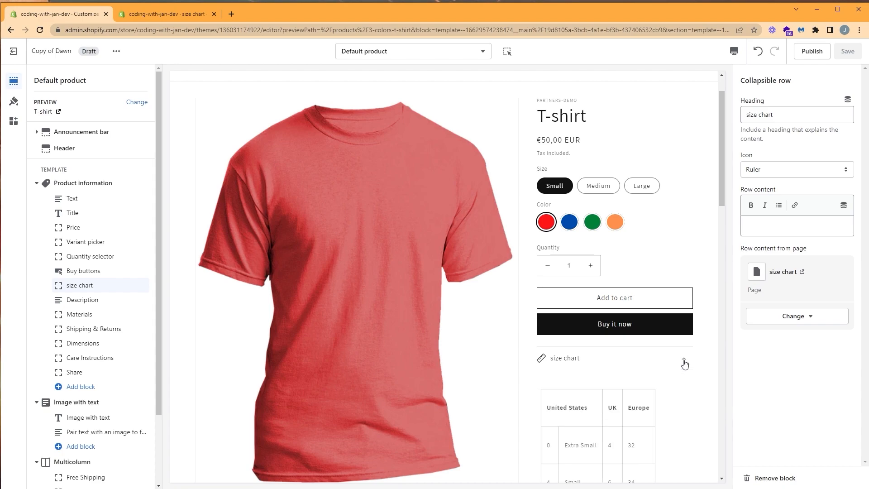
pyautogui.scroll(-3)
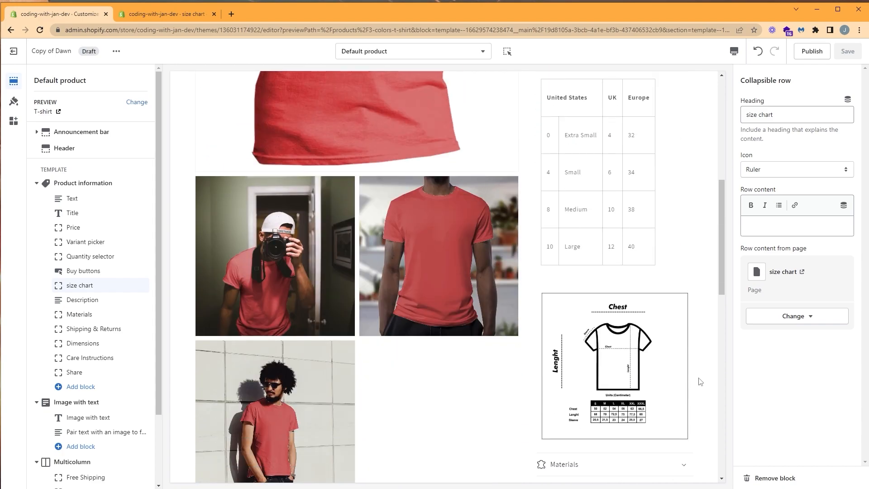
pyautogui.scroll(-3)
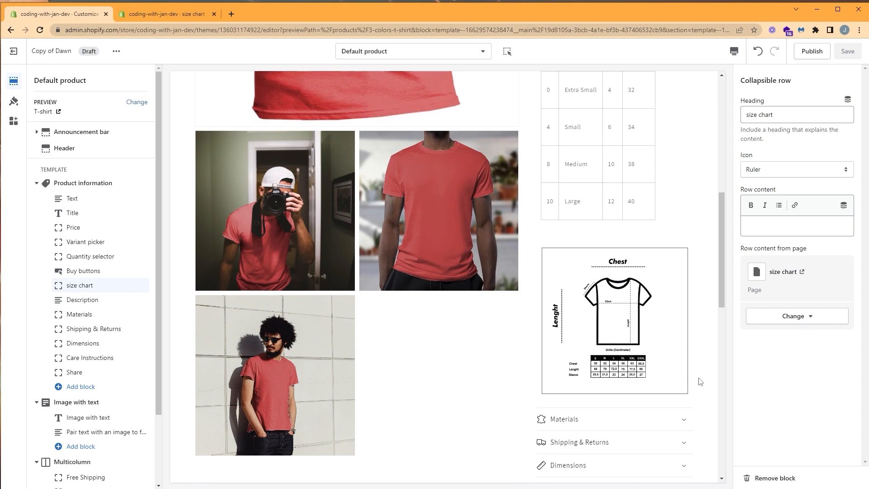
pyautogui.moveTo(648, 362)
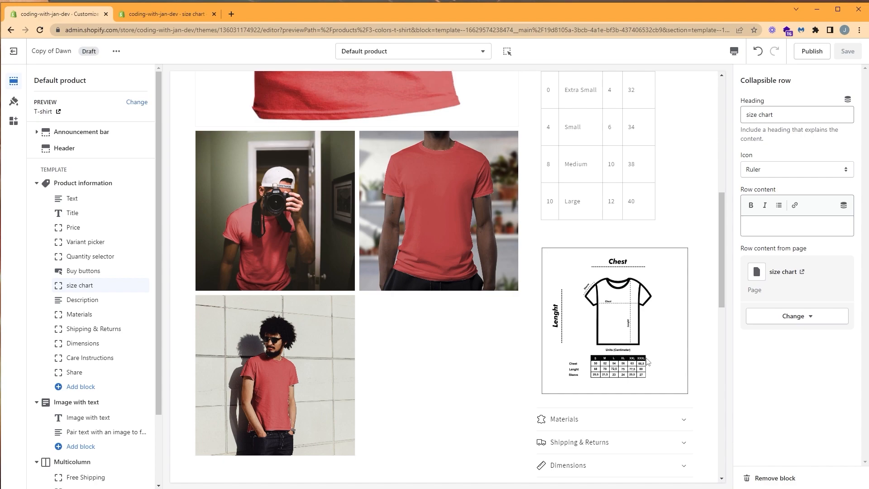
pyautogui.moveTo(696, 333)
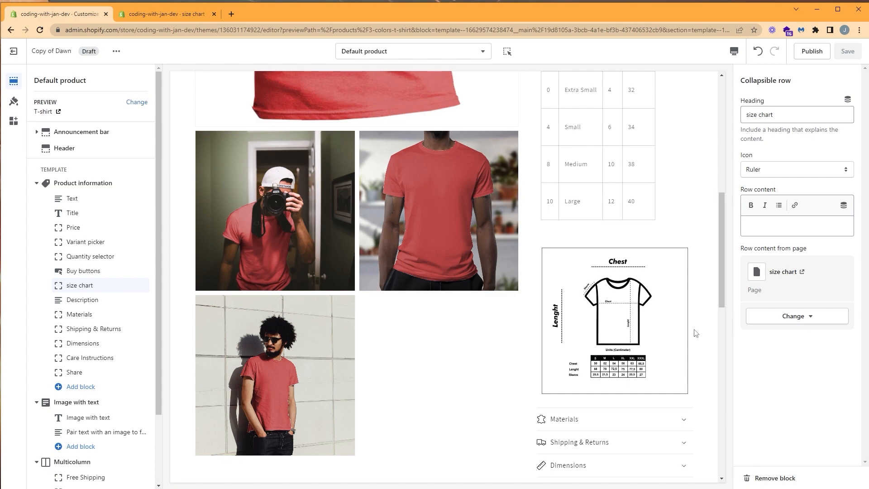
# Step: Go to Settings > Metafields > Products in the store admin
pyautogui.click(166, 14)
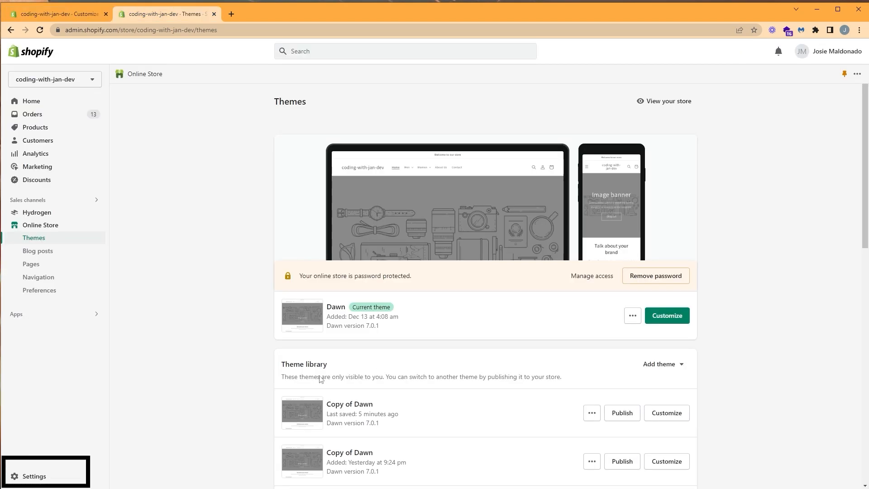
pyautogui.click(33, 475)
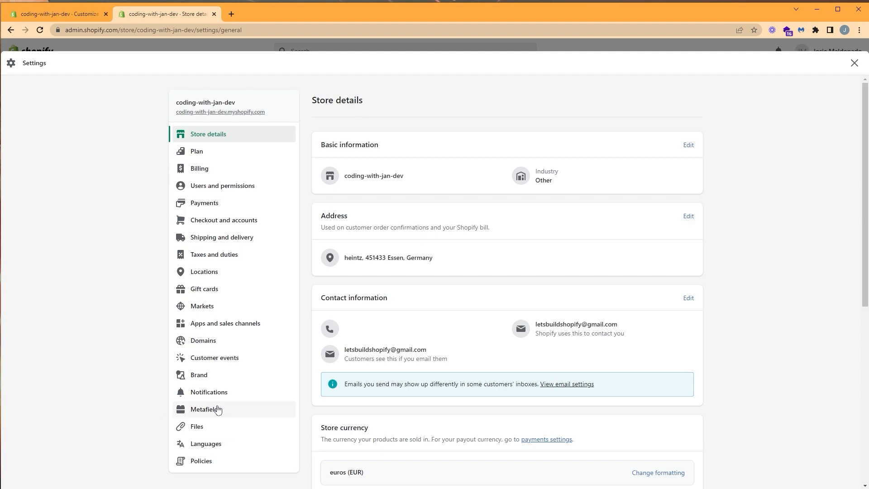
pyautogui.click(205, 409)
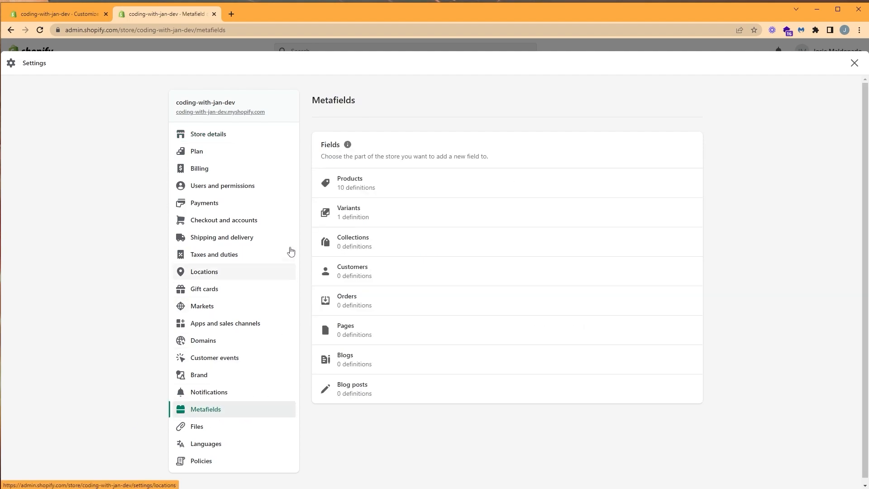
pyautogui.click(349, 182)
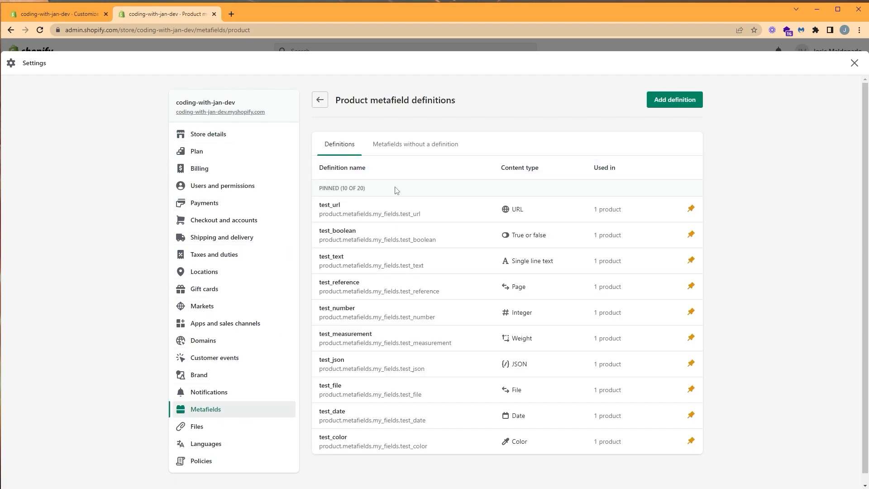
pyautogui.moveTo(580, 151)
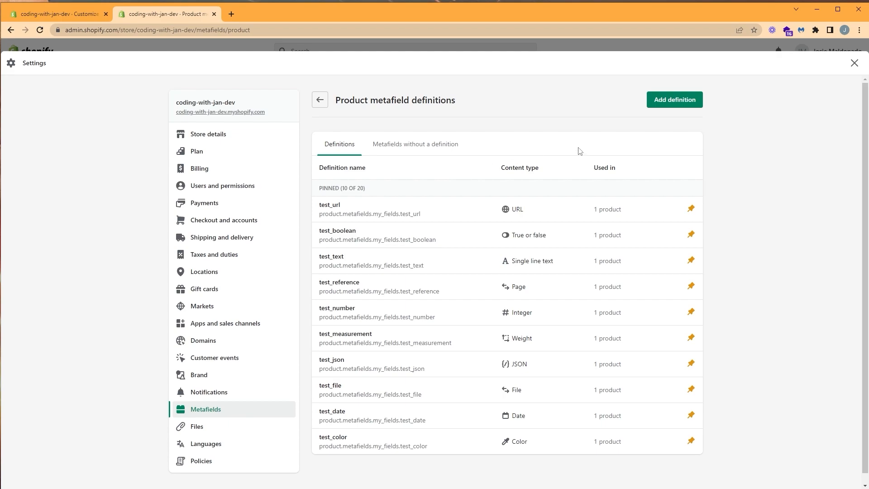
# Step: Define a product metafield named size_chart with content type Page and save it
pyautogui.click(674, 99)
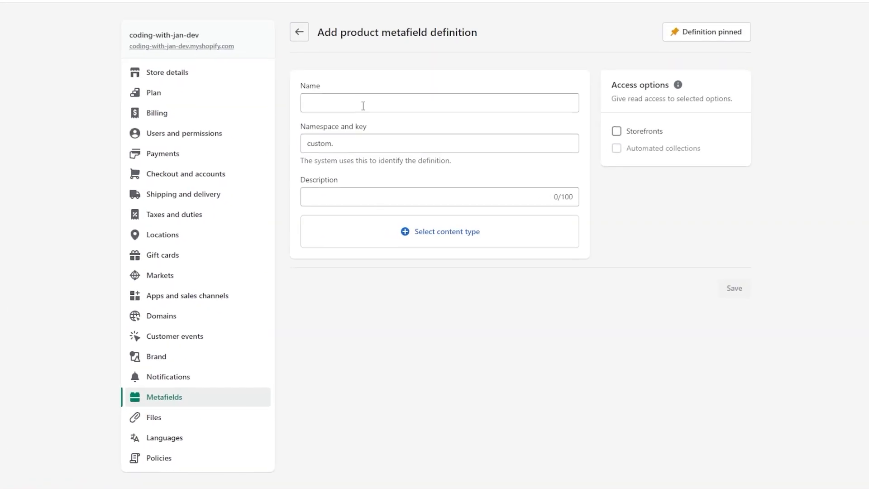
pyautogui.write('siz')
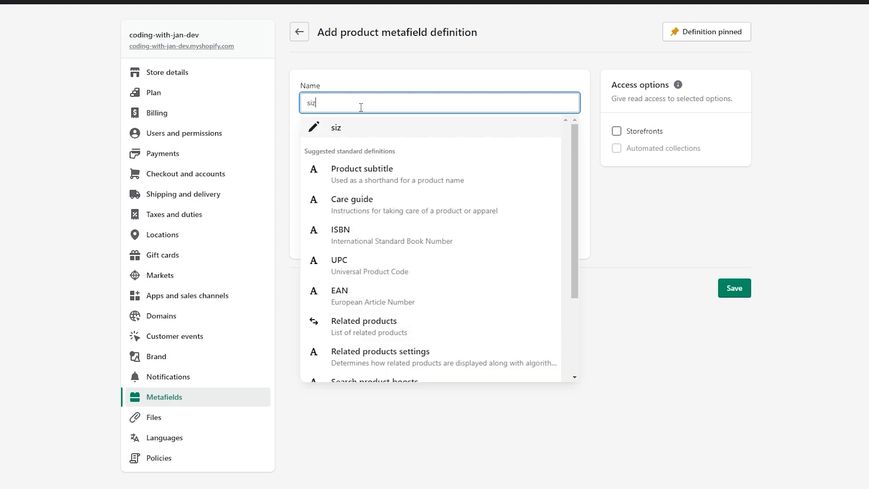
pyautogui.write('e_chart')
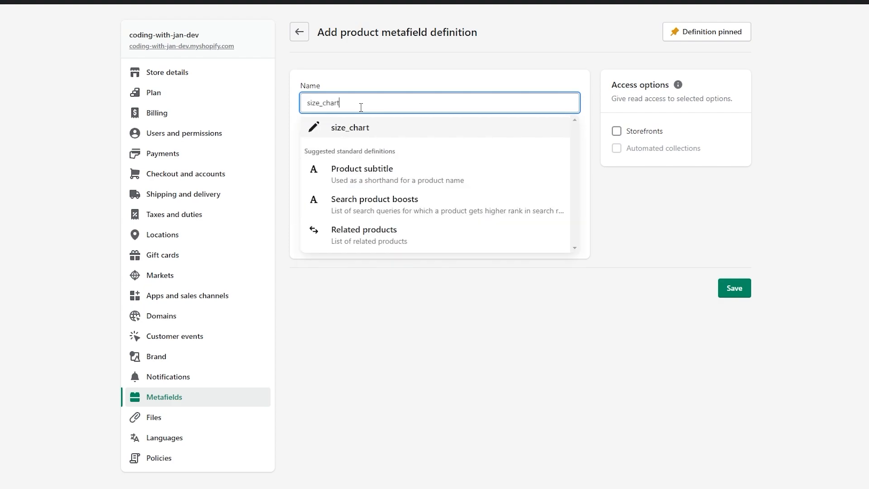
pyautogui.click(349, 127)
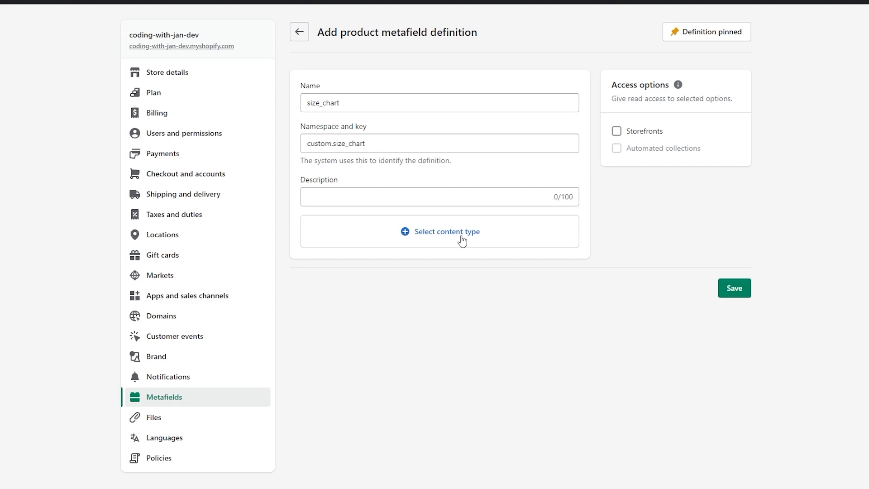
pyautogui.click(447, 231)
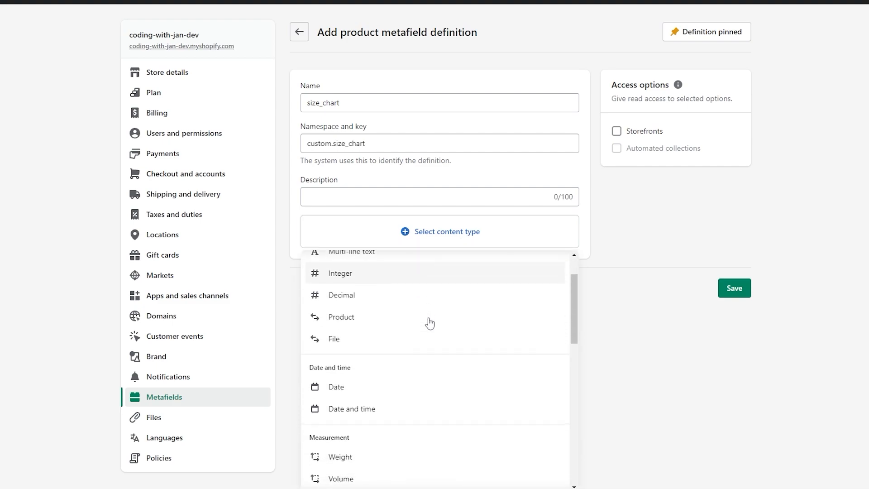
pyautogui.scroll(3)
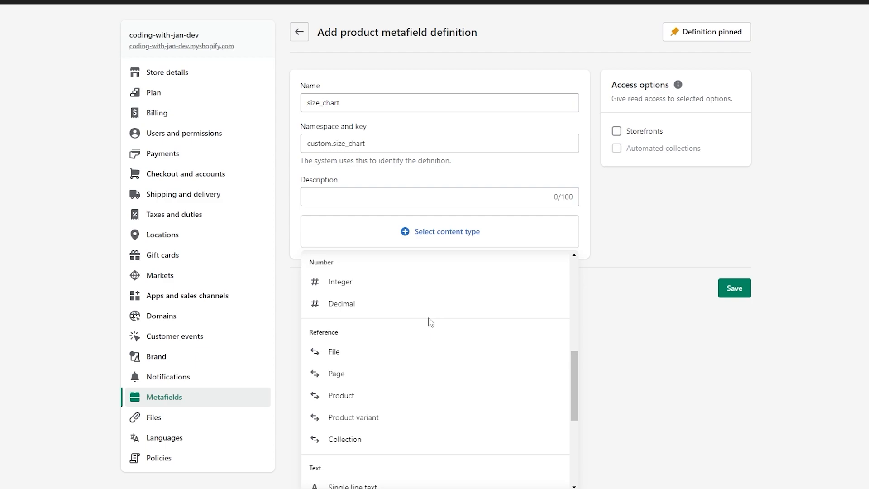
pyautogui.moveTo(346, 377)
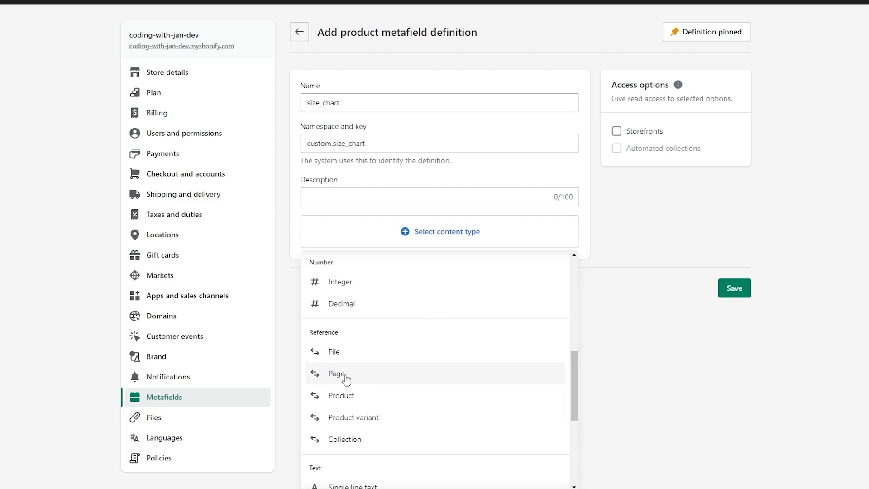
pyautogui.click(337, 373)
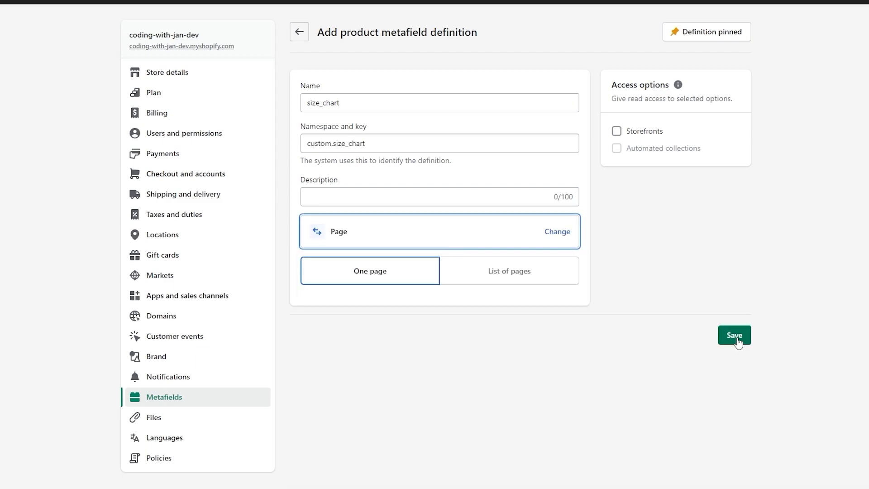
pyautogui.click(734, 335)
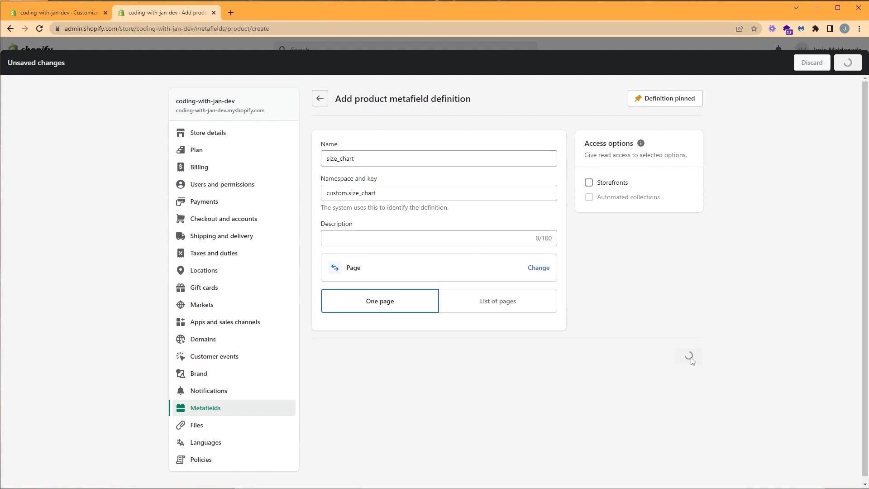
pyautogui.click(846, 62)
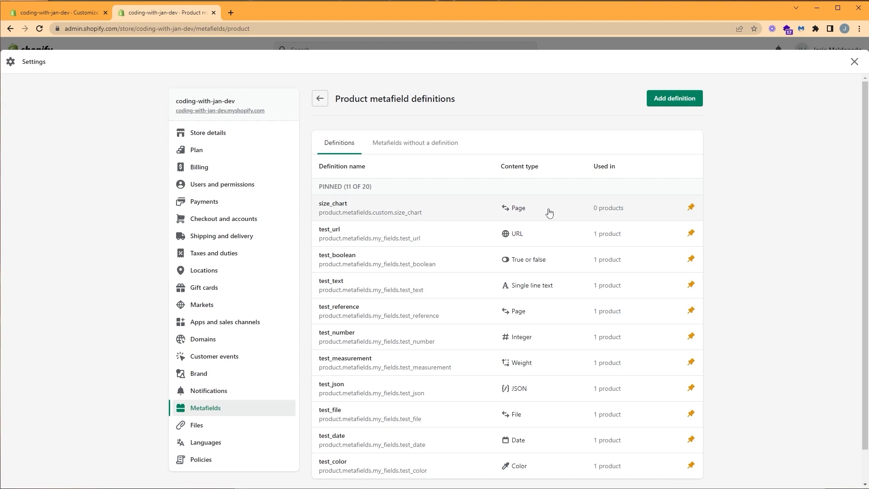
# Step: Leave Settings and open the T-shirt product from the Products list
pyautogui.click(854, 61)
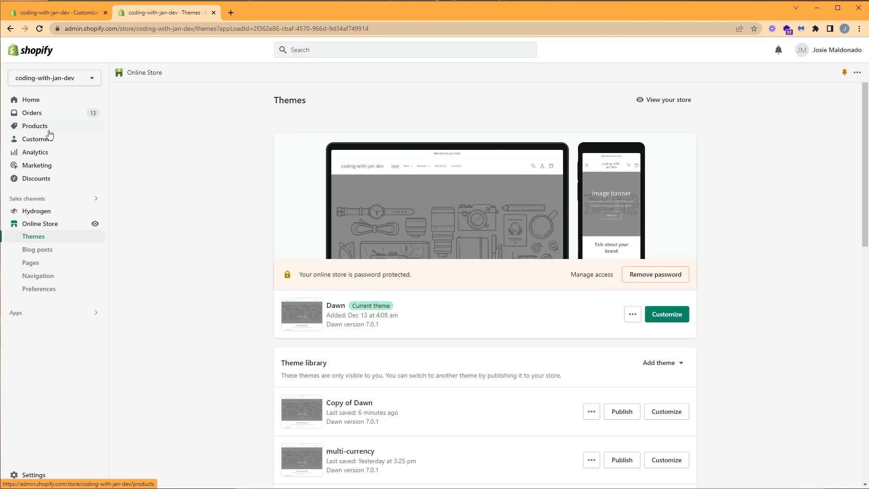
pyautogui.click(34, 126)
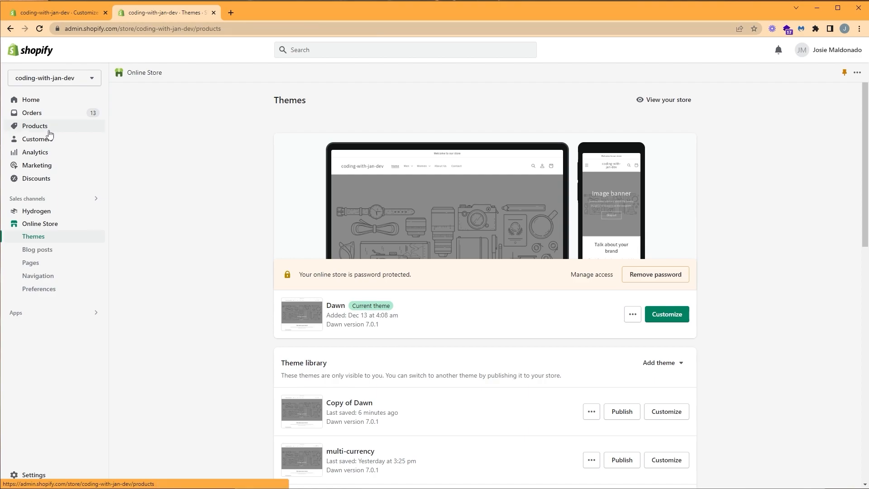
pyautogui.click(34, 126)
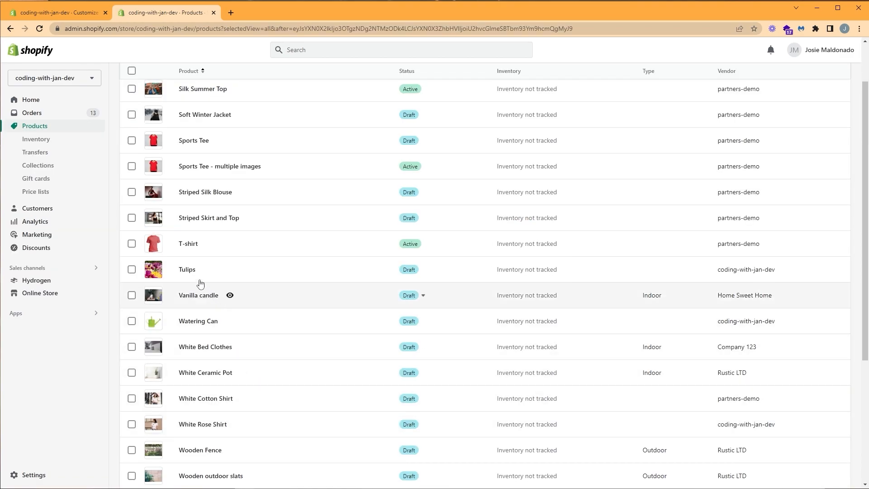
pyautogui.moveTo(188, 248)
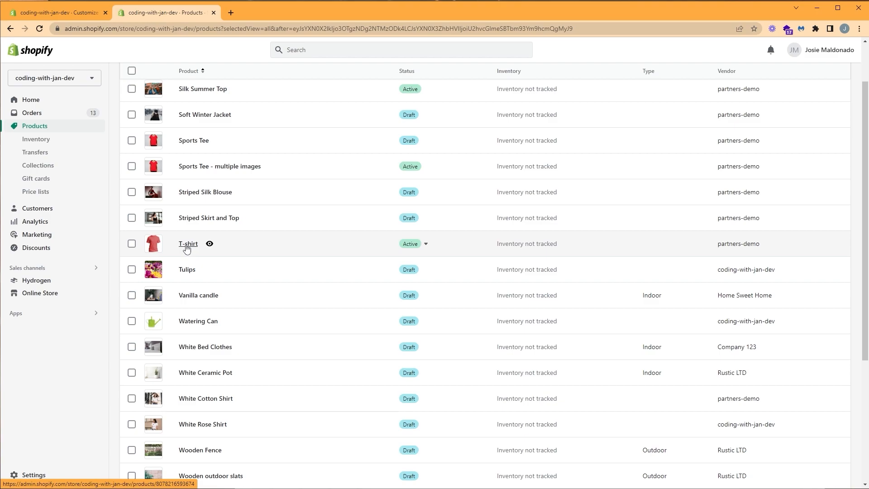
pyautogui.click(188, 244)
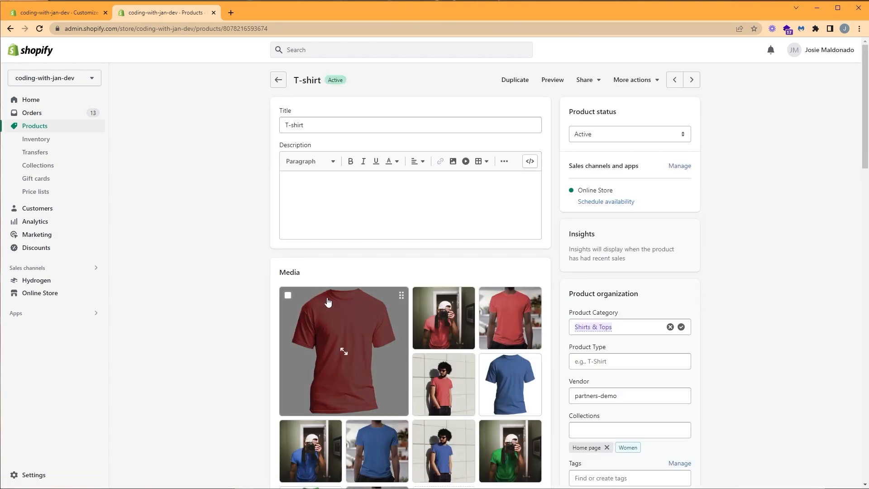
# Step: Set the T-shirt's size_chart metafield to the Men's size chart page and save
pyautogui.scroll(-3)
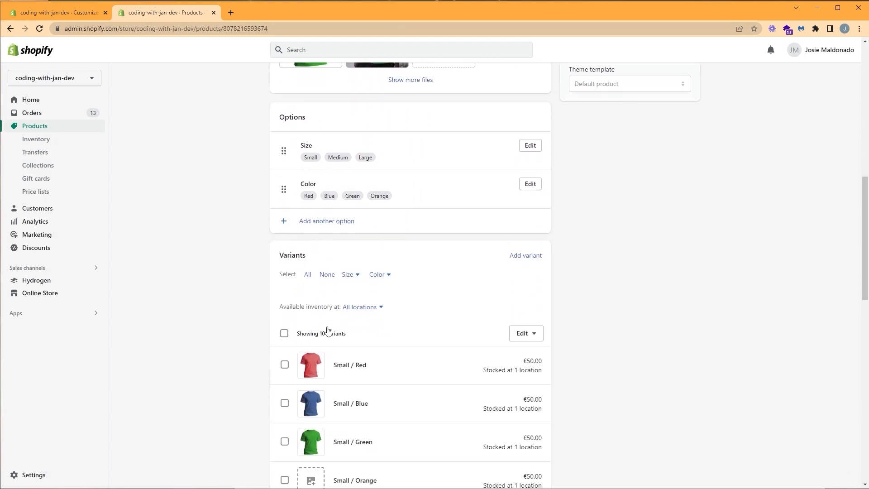
pyautogui.scroll(-3)
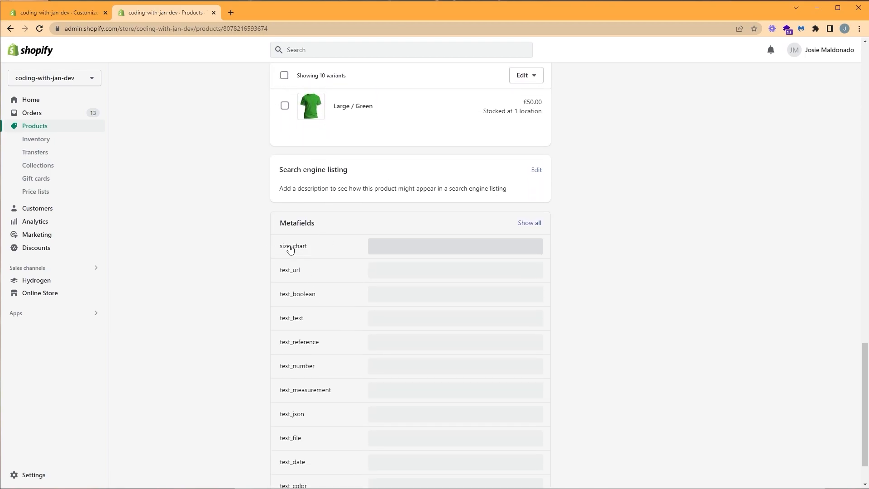
pyautogui.moveTo(456, 250)
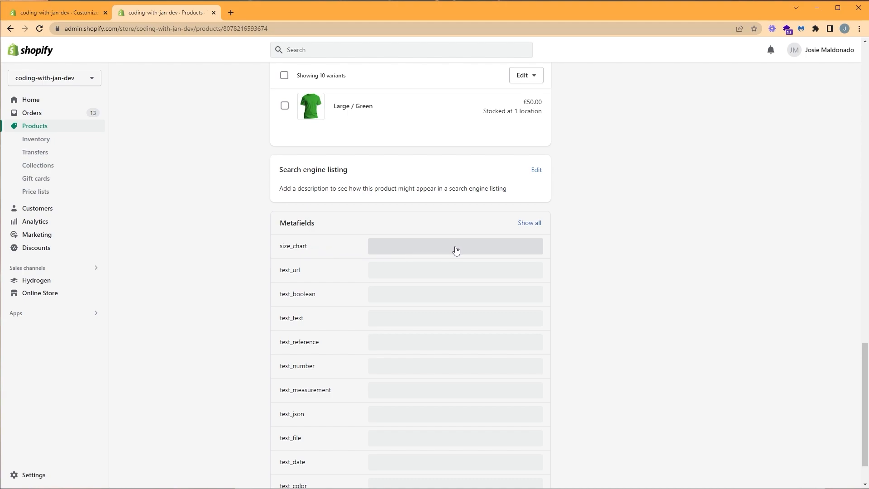
pyautogui.click(455, 246)
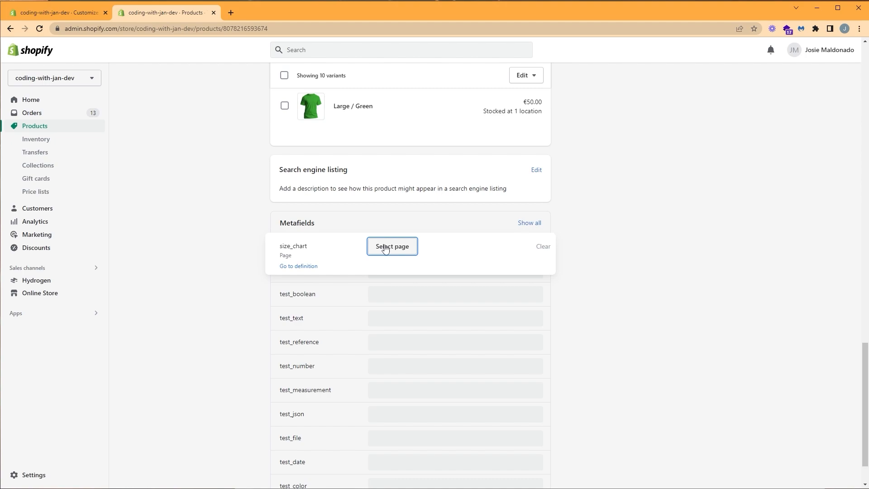
pyautogui.click(392, 247)
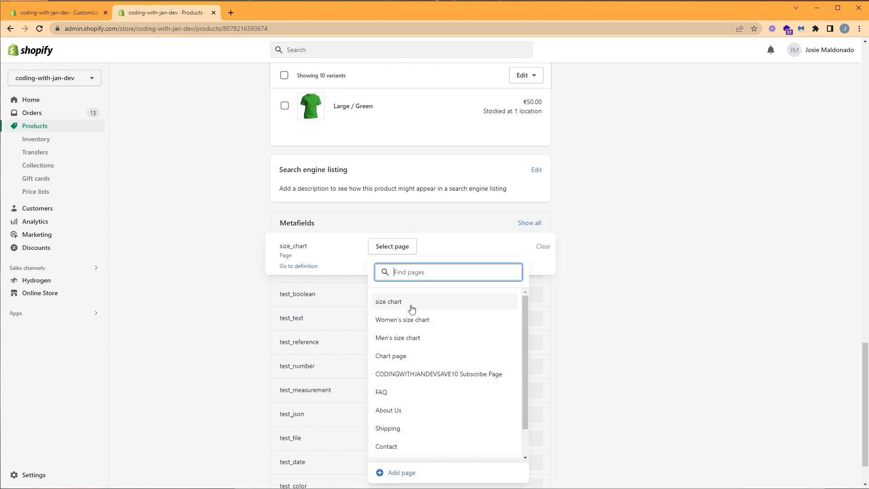
pyautogui.moveTo(405, 340)
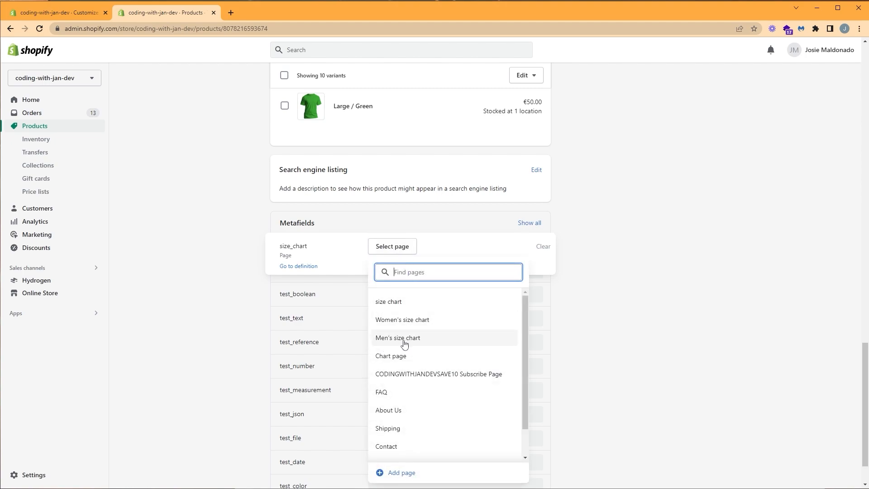
pyautogui.click(398, 338)
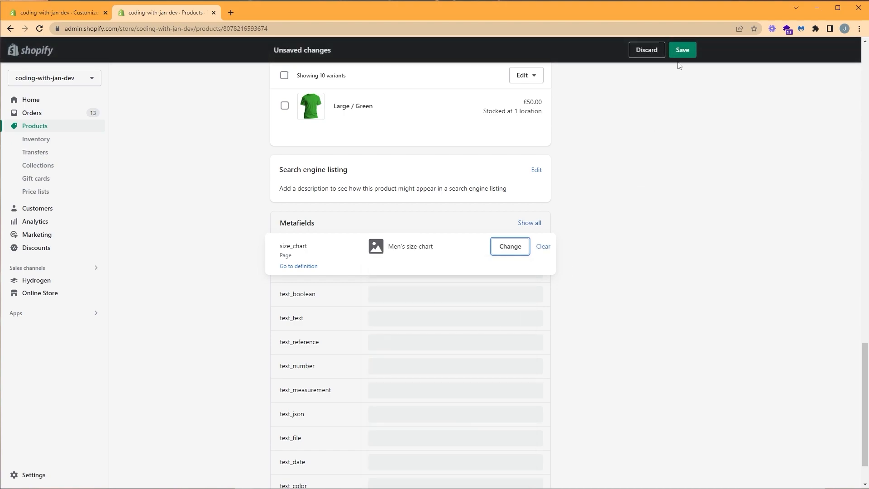
pyautogui.click(681, 49)
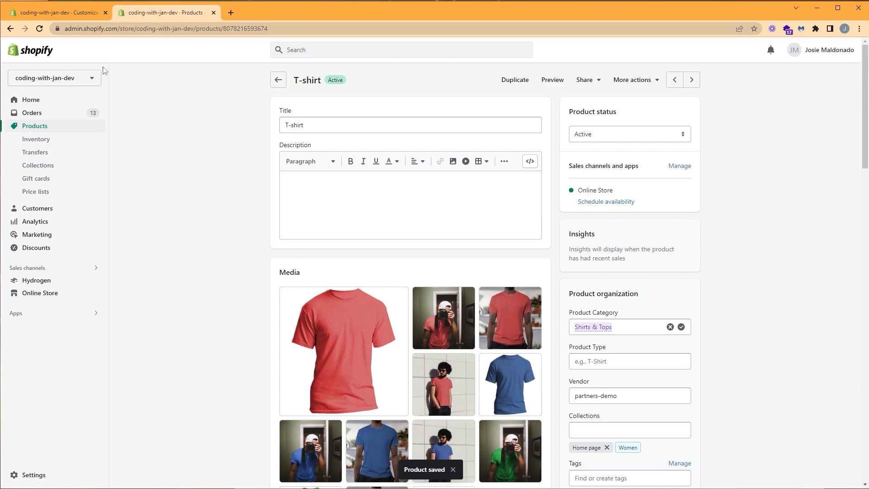
# Step: Connect the Collapsible row's page content to the size_chart metafield dynamic source
pyautogui.click(59, 12)
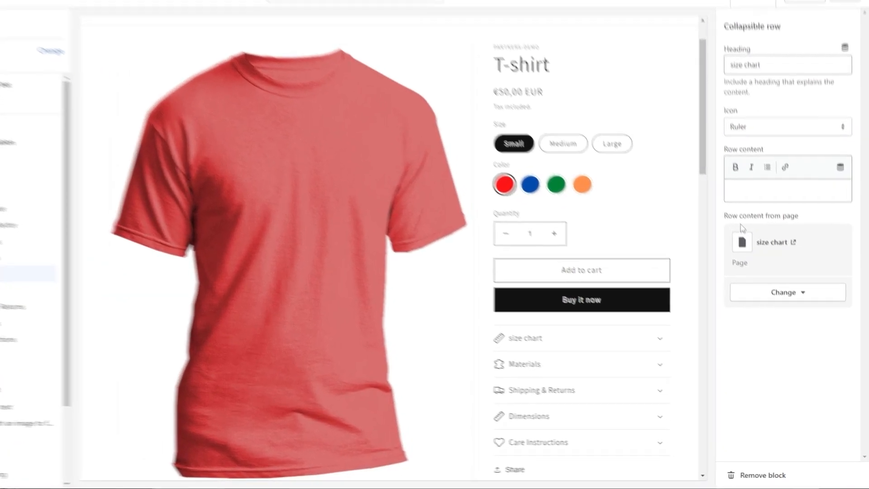
pyautogui.scroll(-3)
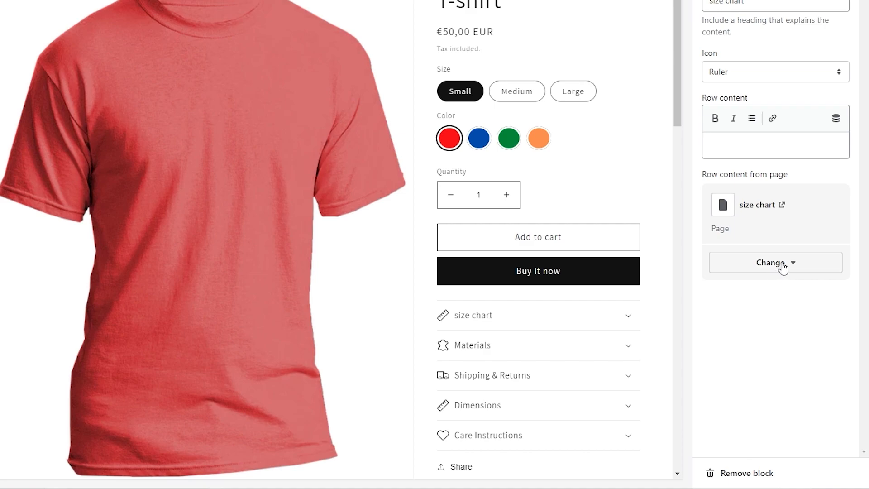
pyautogui.click(773, 262)
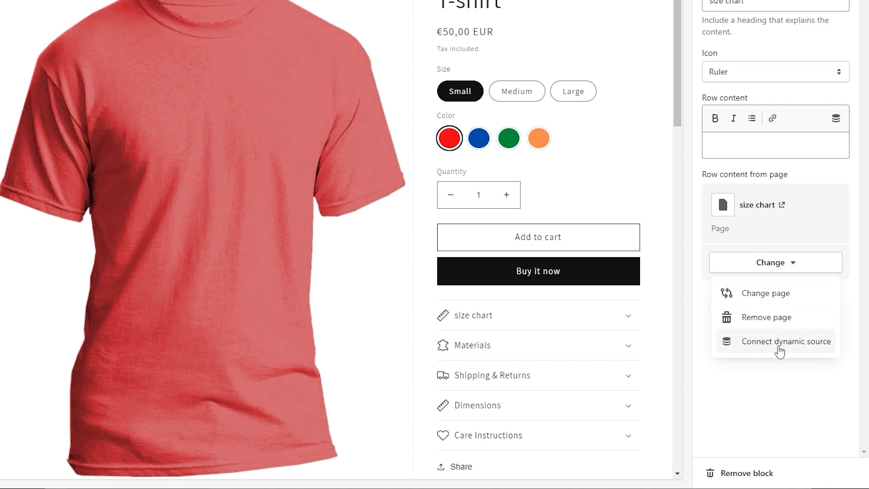
pyautogui.click(785, 341)
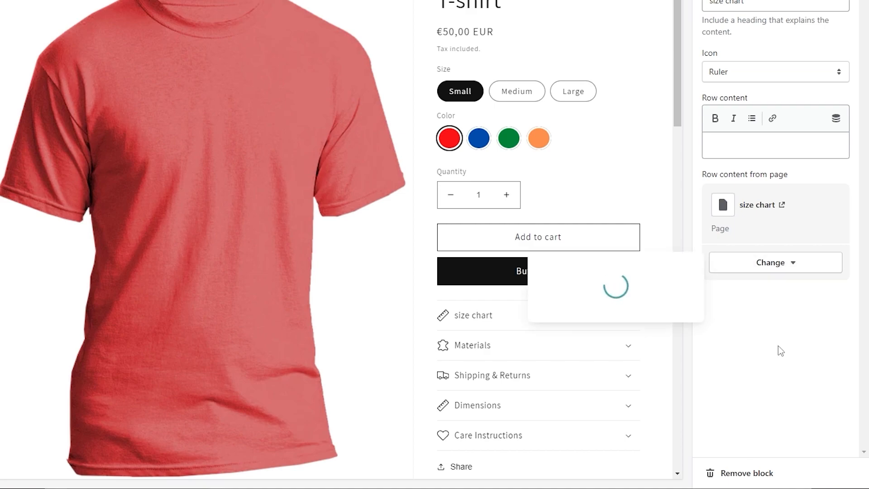
pyautogui.click(775, 262)
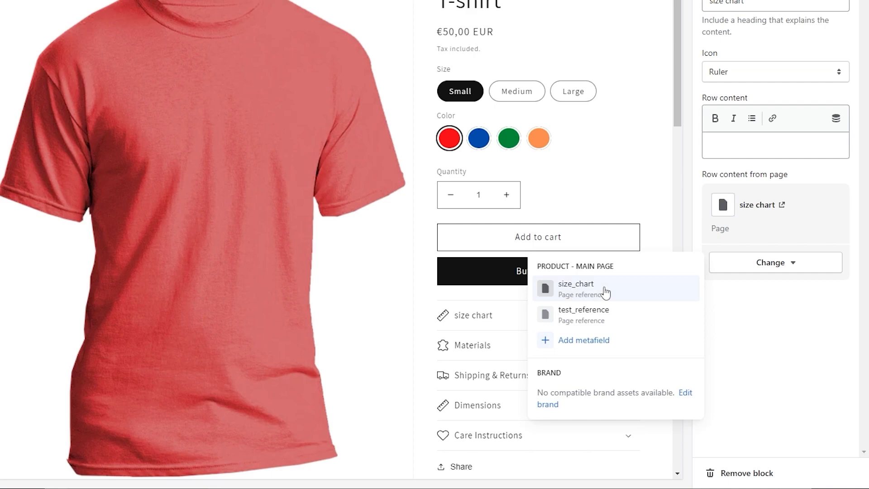
pyautogui.click(575, 283)
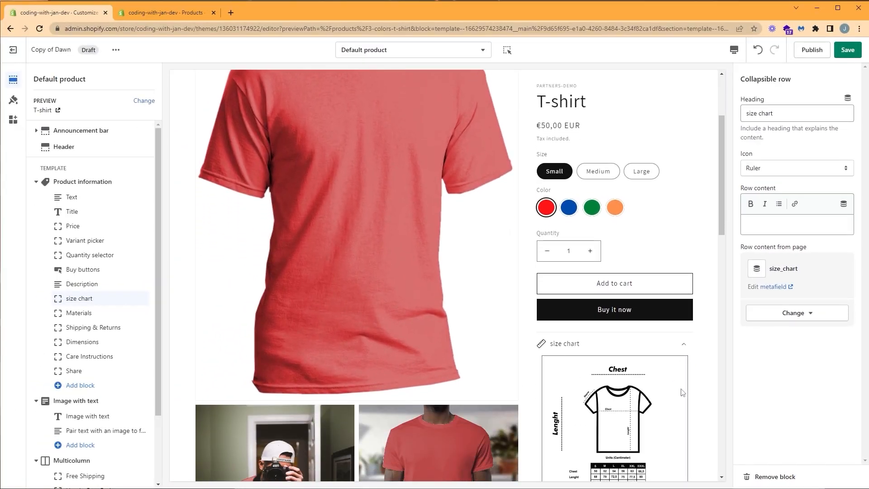
pyautogui.scroll(-3)
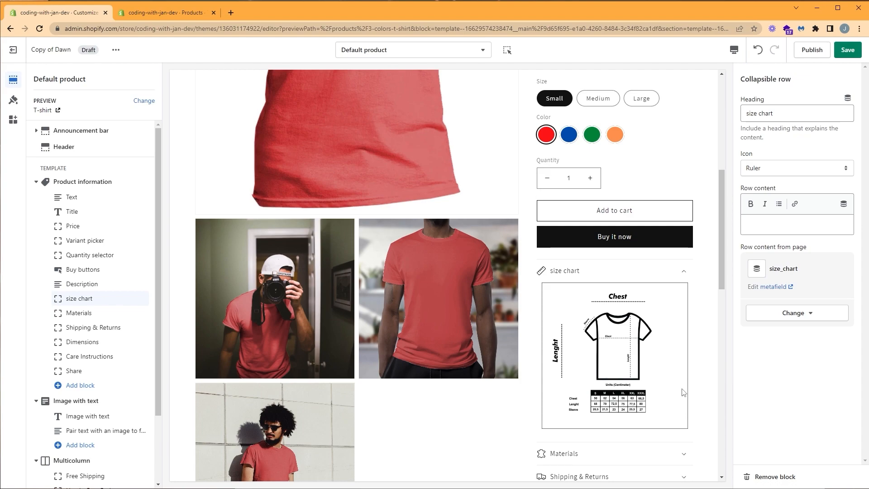
pyautogui.moveTo(695, 431)
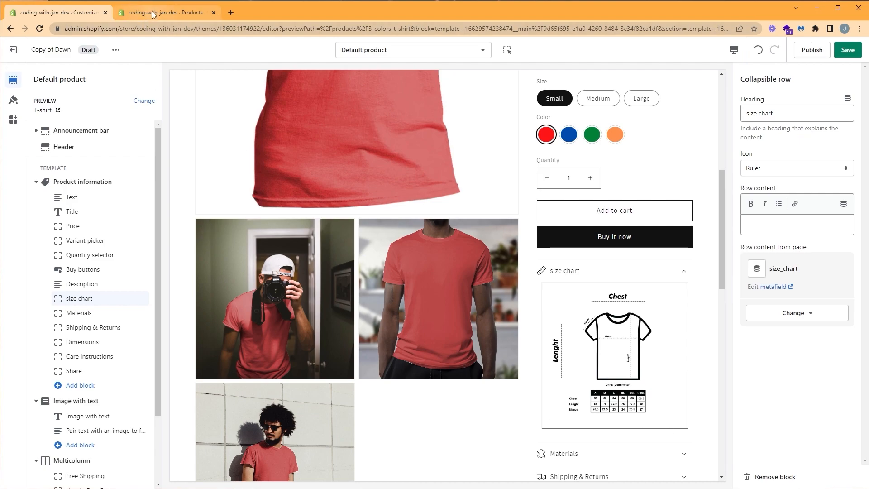
# Step: Point the Sports Tee's size_chart metafield at the Women's size chart page and save
pyautogui.click(166, 12)
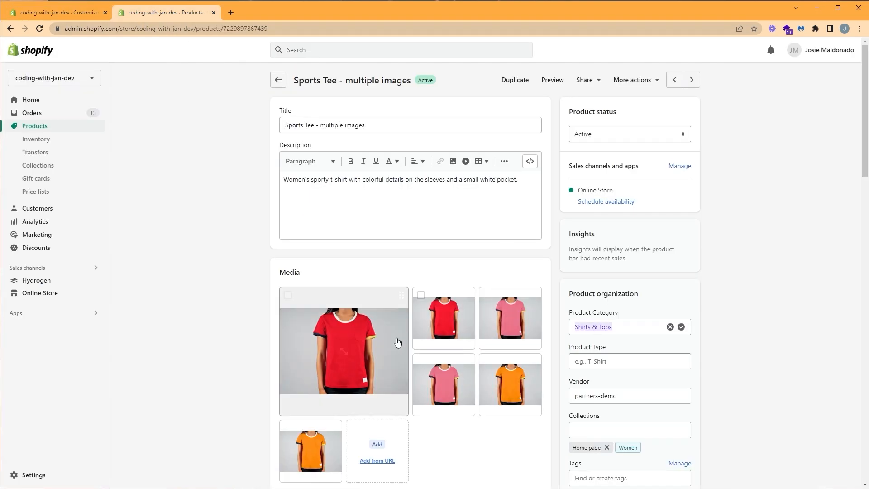
pyautogui.scroll(-3)
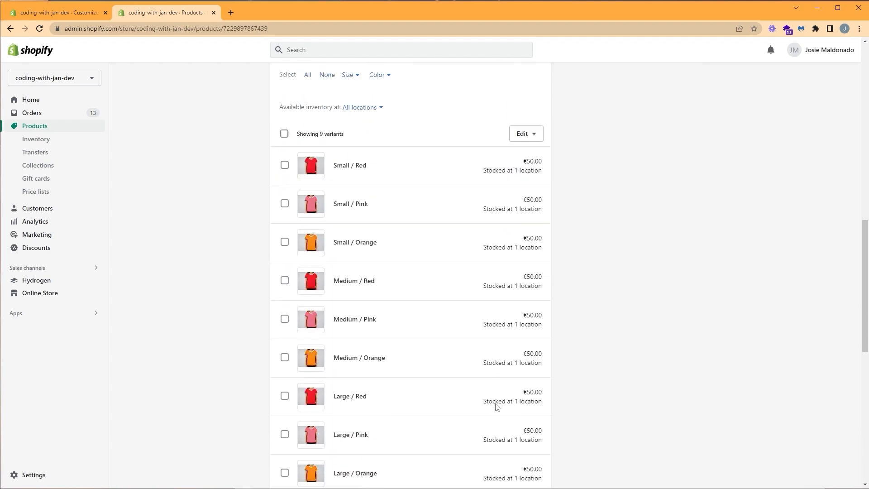
pyautogui.scroll(-3)
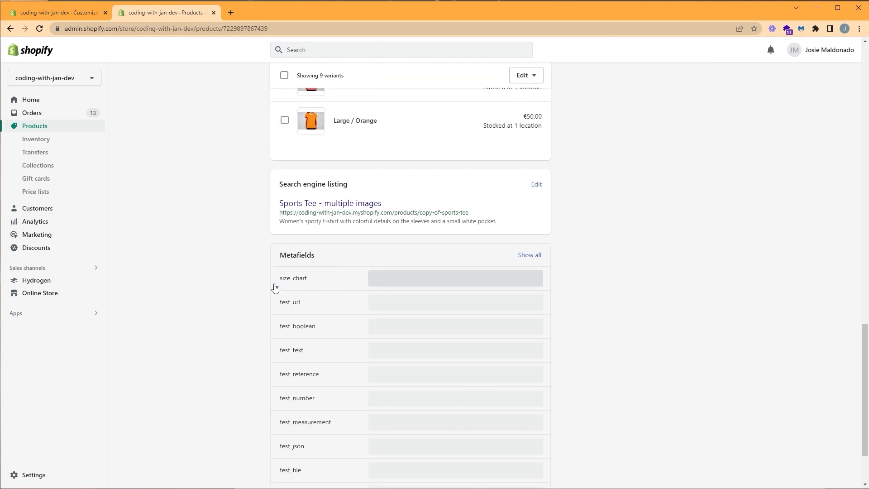
pyautogui.click(454, 277)
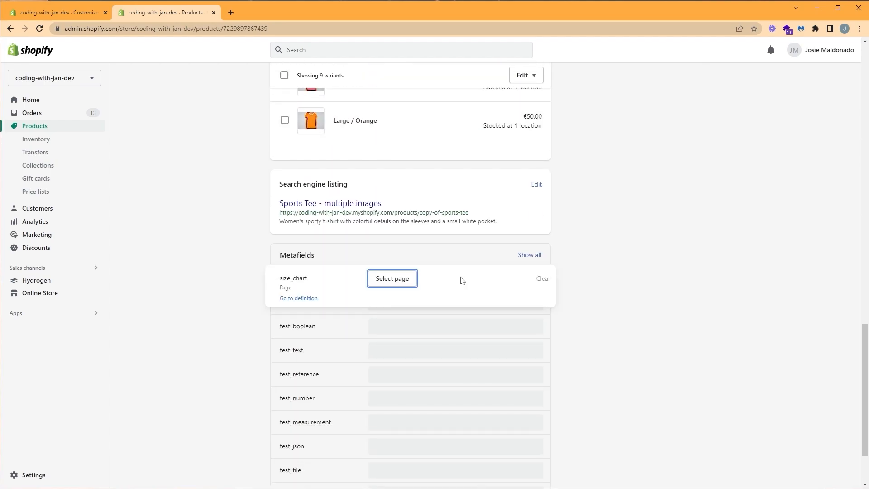
pyautogui.click(392, 278)
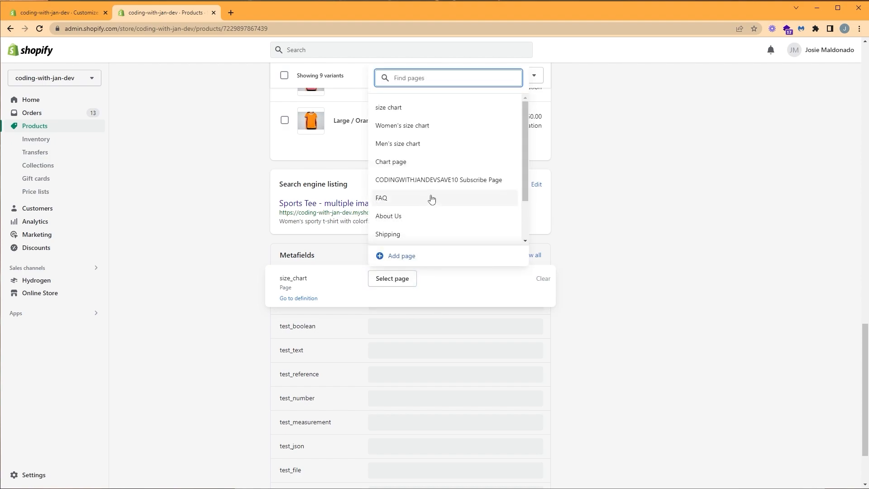
pyautogui.moveTo(410, 126)
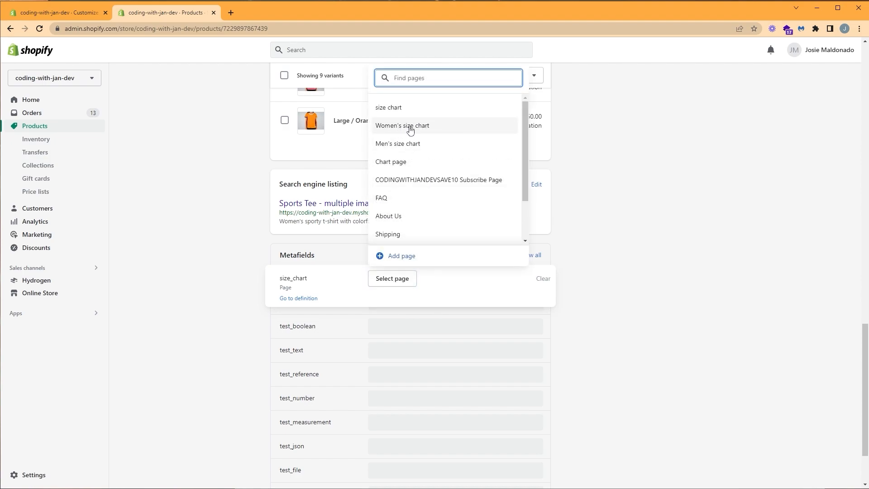
pyautogui.click(403, 125)
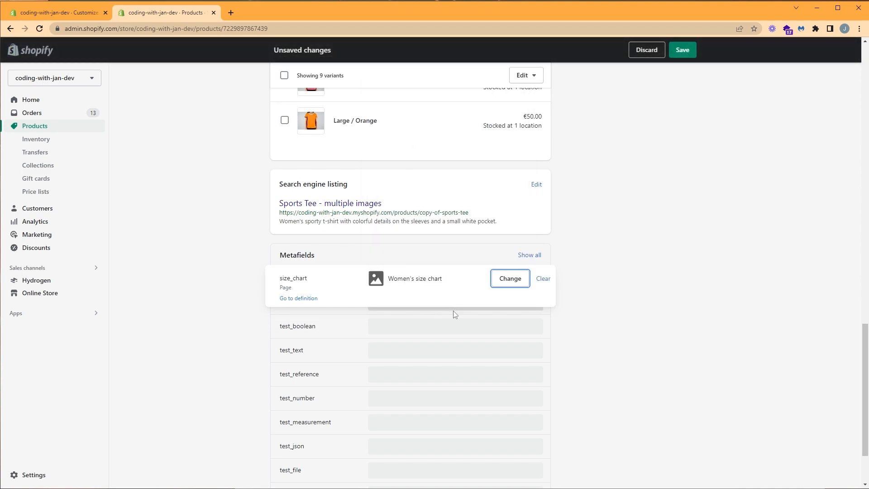
pyautogui.moveTo(683, 50)
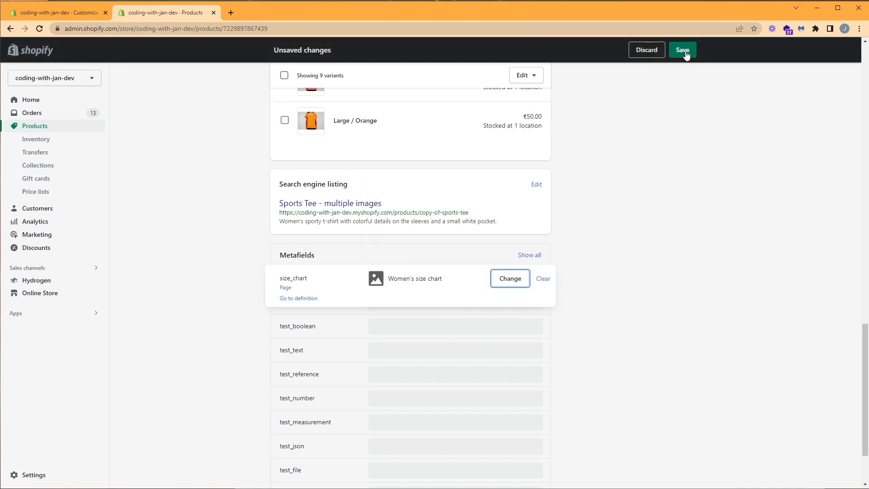
pyautogui.click(682, 50)
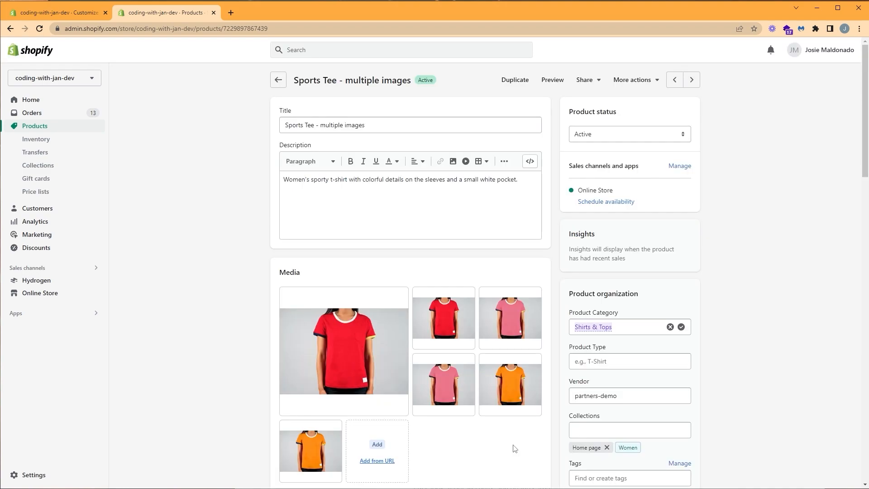
# Step: Return to the theme editor previewing the Sports Tee product
pyautogui.click(55, 12)
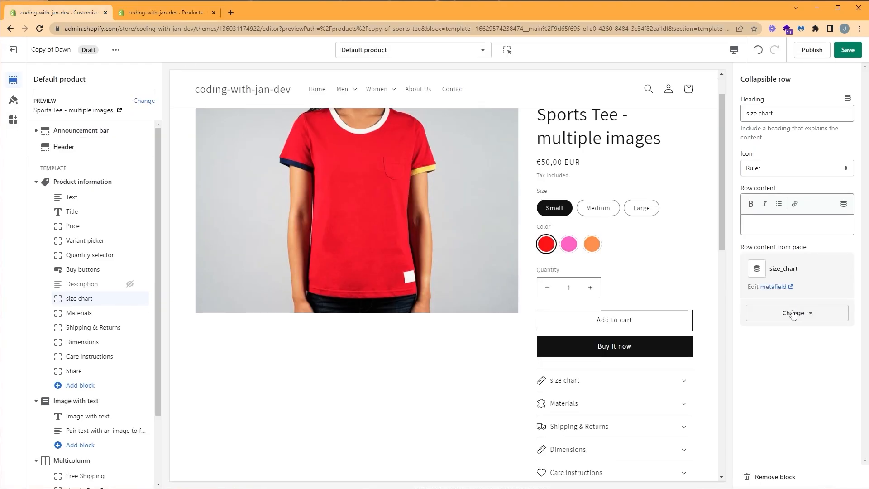
pyautogui.moveTo(682, 387)
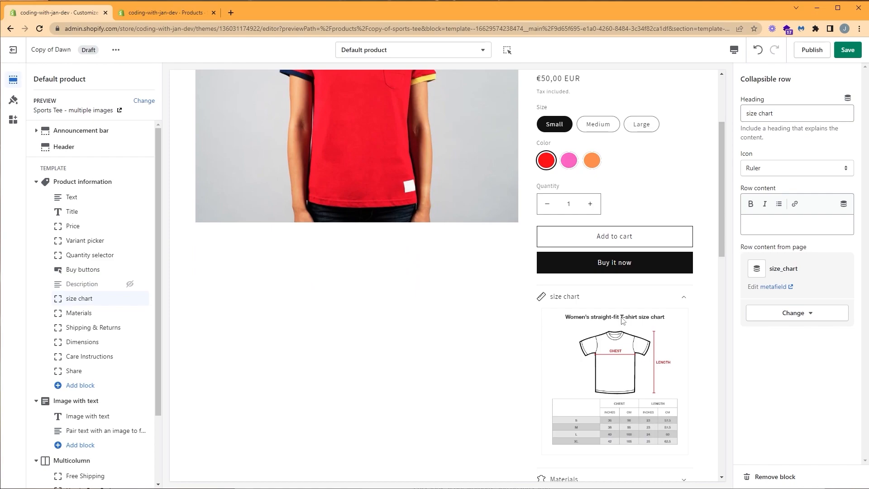
pyautogui.moveTo(573, 325)
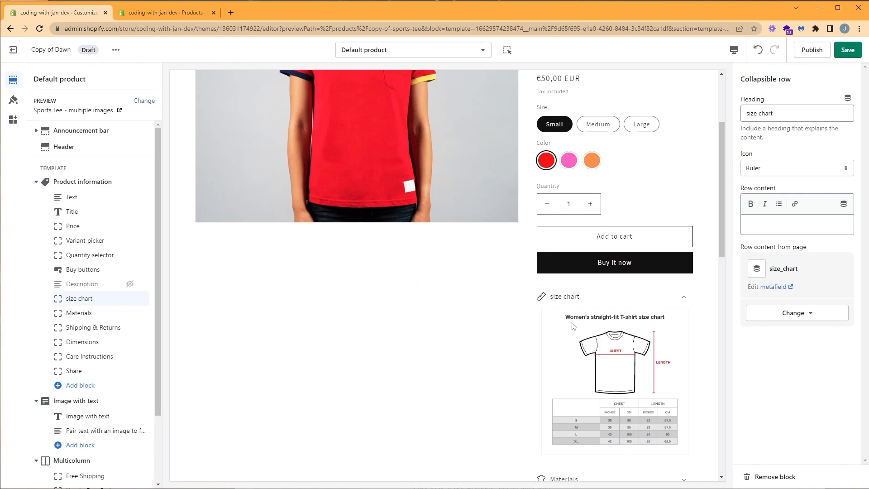
pyautogui.moveTo(654, 330)
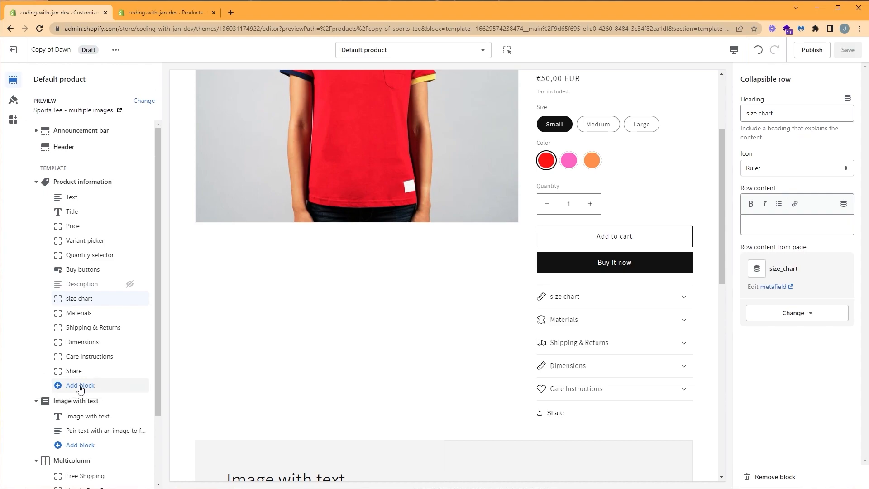
# Step: Add a Pop-up block to product information with link label 'Size Chart'
pyautogui.click(79, 385)
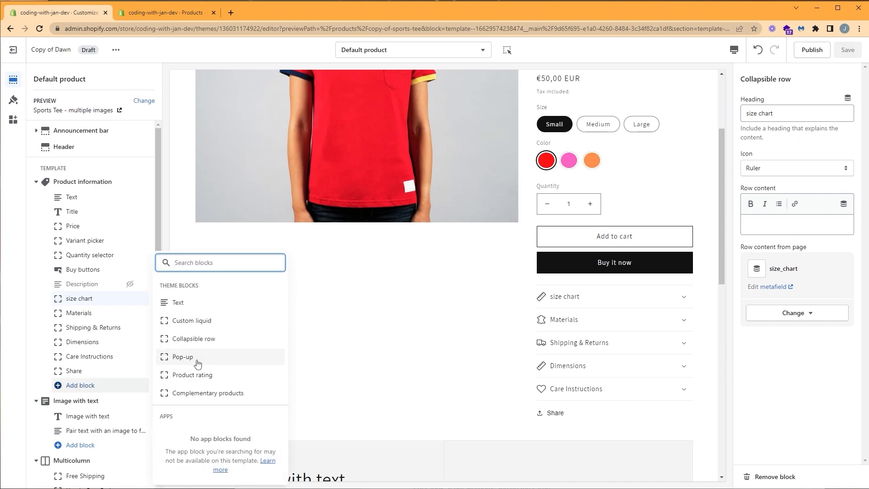
pyautogui.click(183, 356)
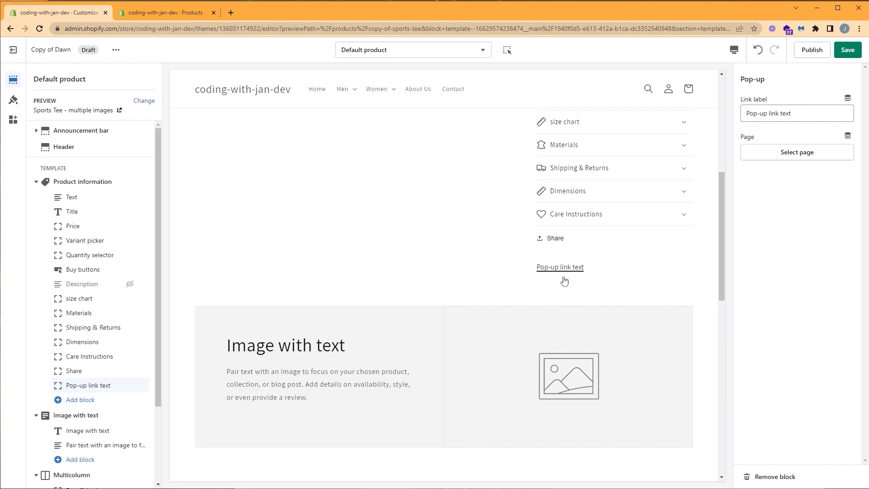
pyautogui.moveTo(557, 292)
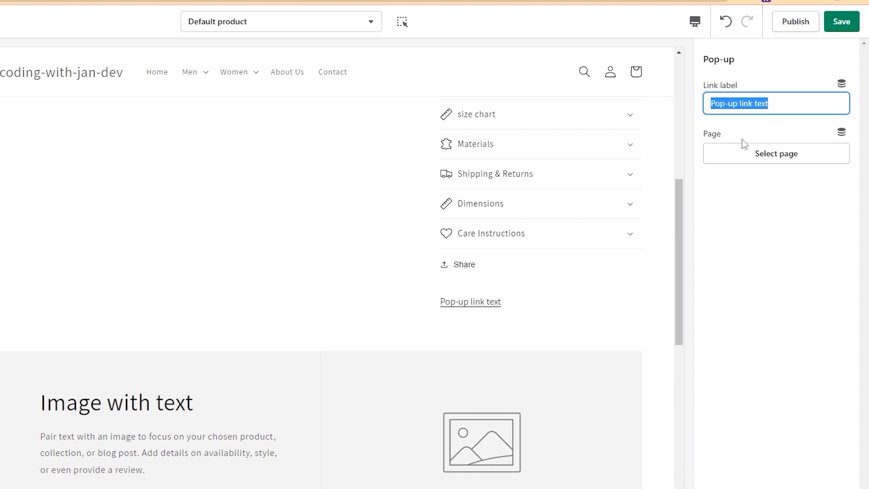
pyautogui.write('Size')
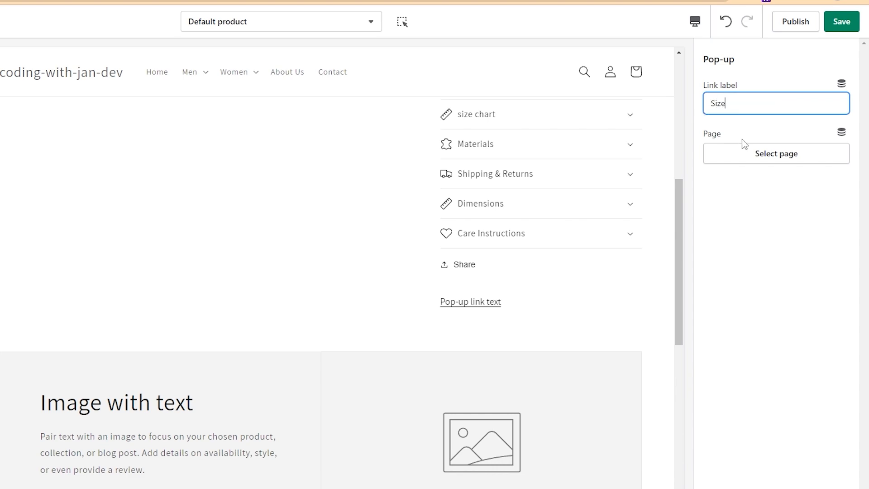
pyautogui.write('Chart')
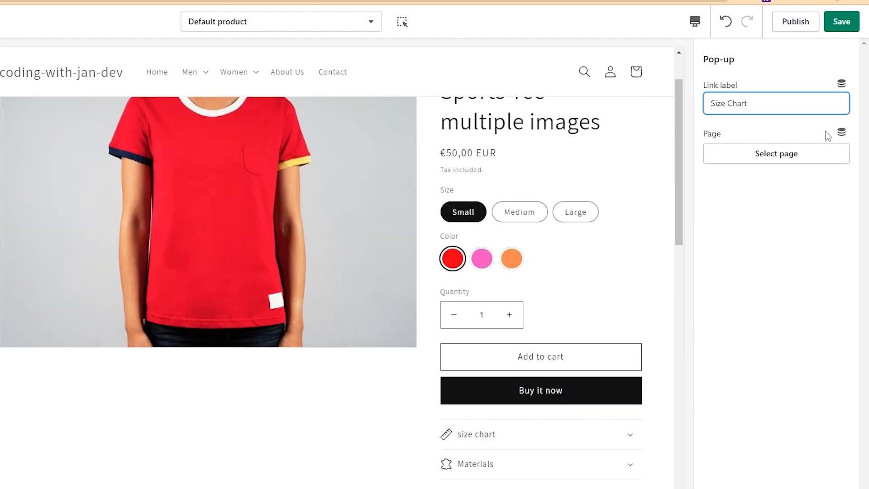
pyautogui.moveTo(841, 134)
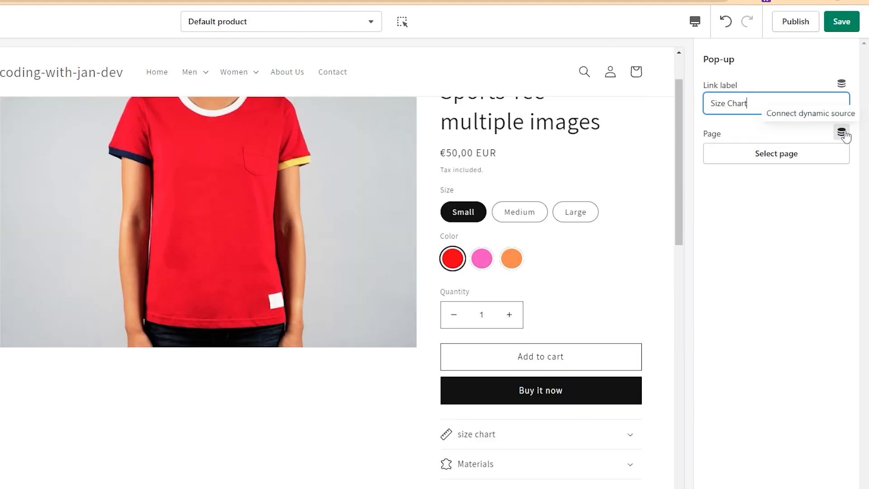
# Step: Set the pop-up's page to the size_chart metafield and save the theme
pyautogui.click(842, 133)
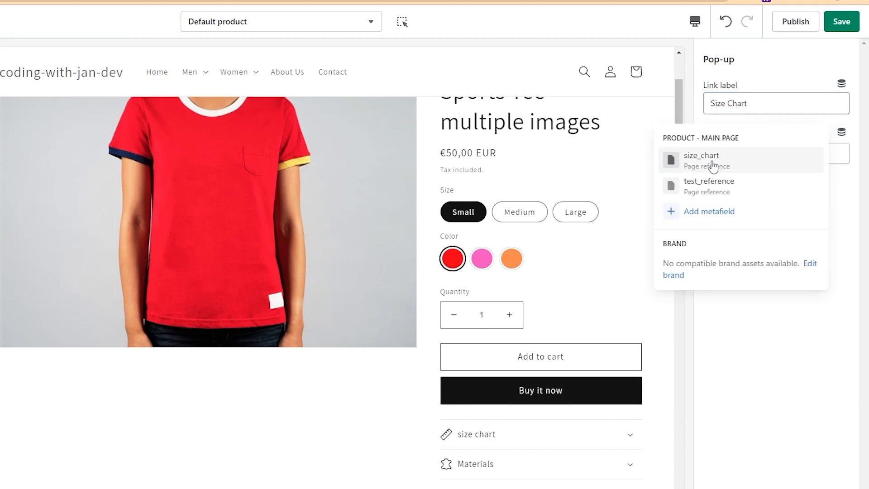
pyautogui.click(702, 156)
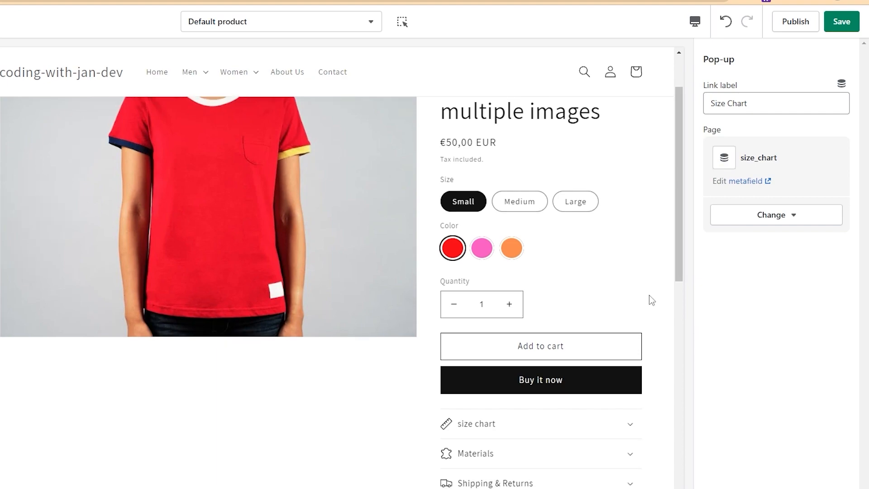
pyautogui.click(841, 21)
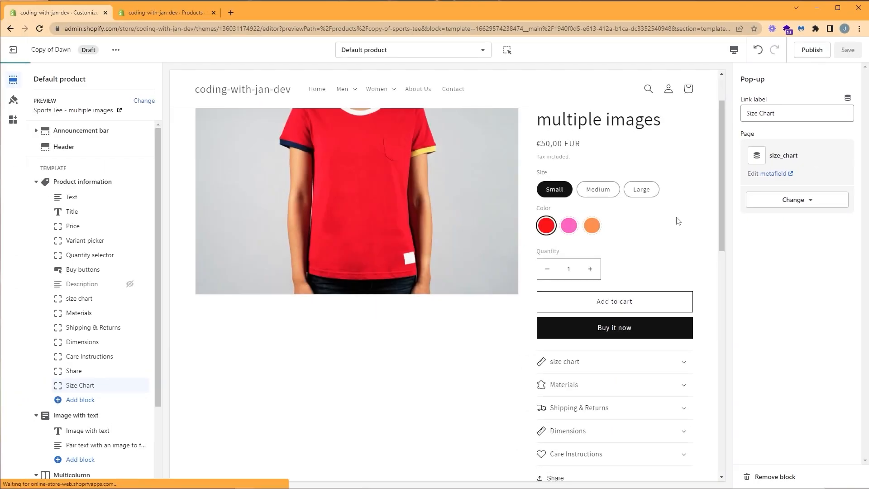
pyautogui.click(847, 49)
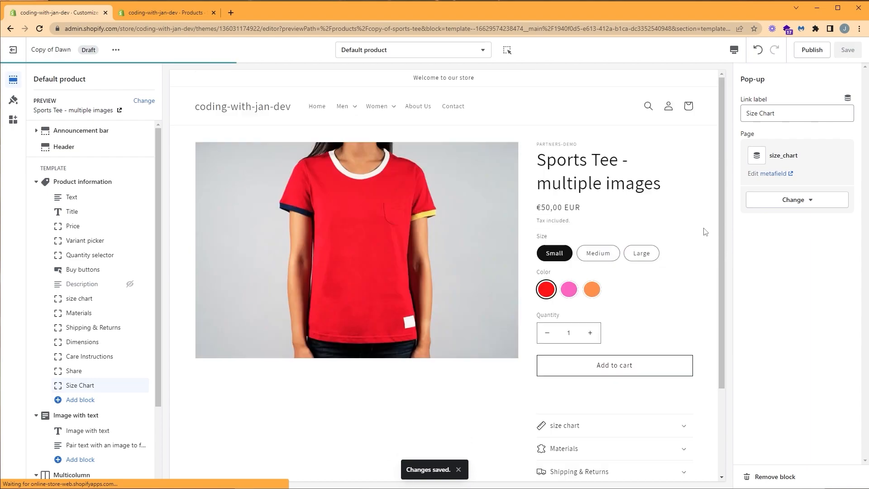
pyautogui.scroll(-3)
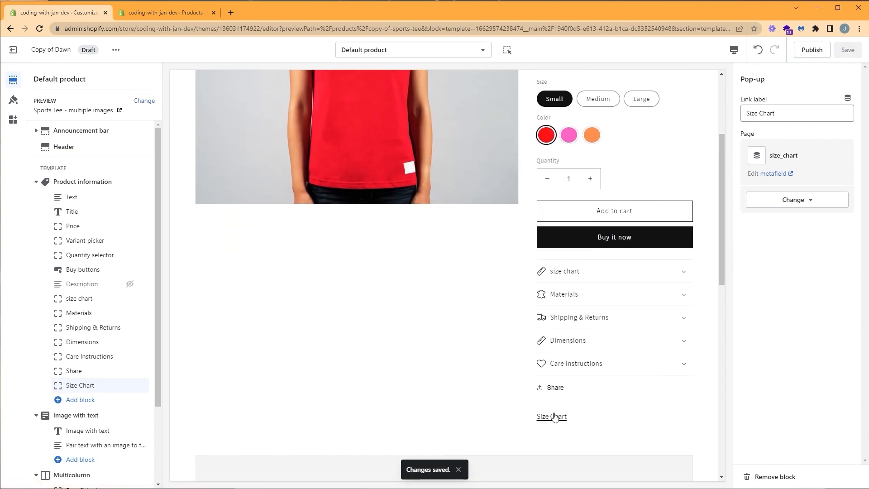
pyautogui.click(550, 416)
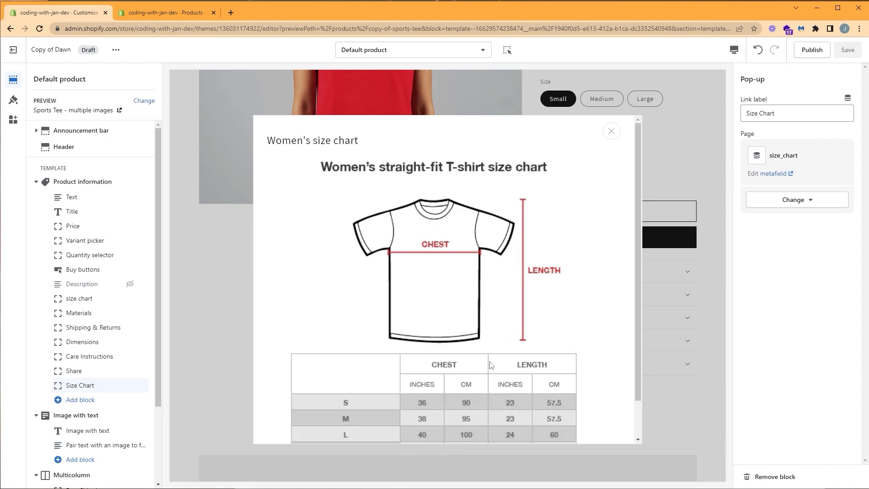
pyautogui.moveTo(526, 181)
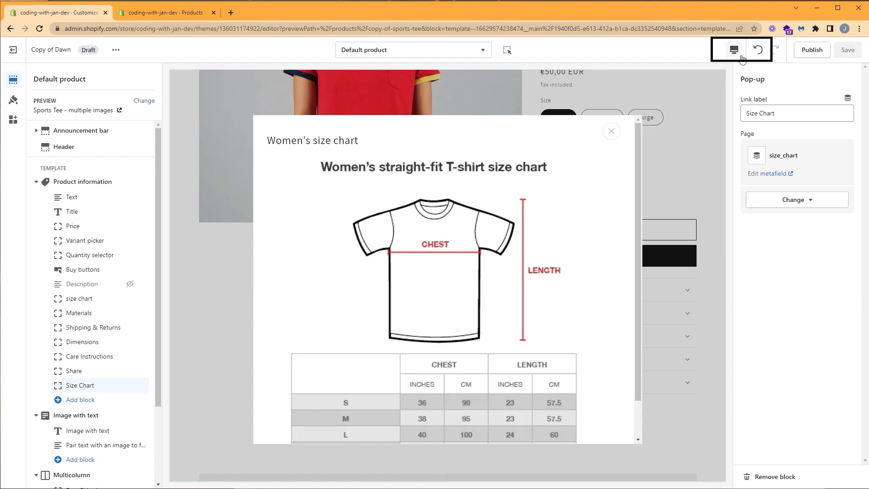
pyautogui.click(733, 50)
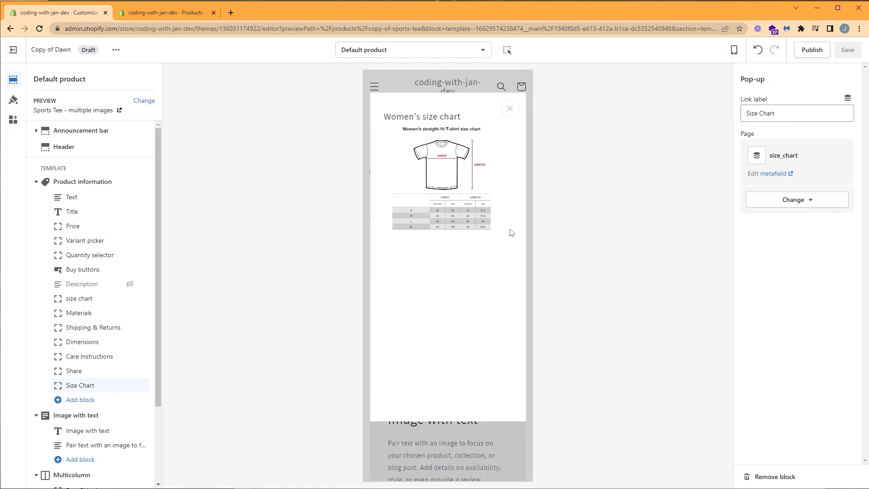
pyautogui.click(509, 108)
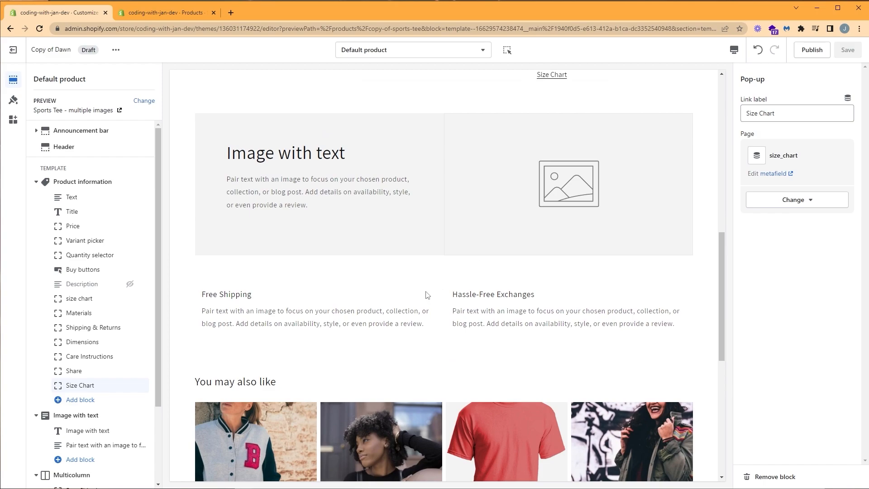
pyautogui.scroll(3)
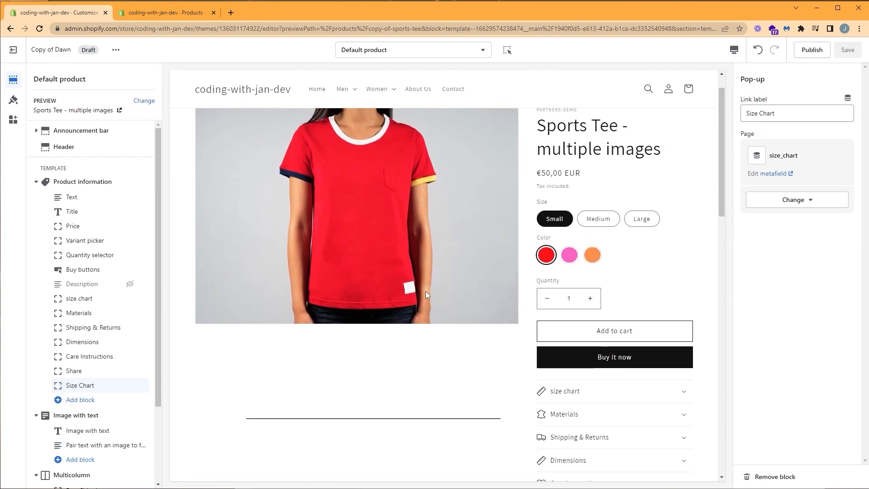